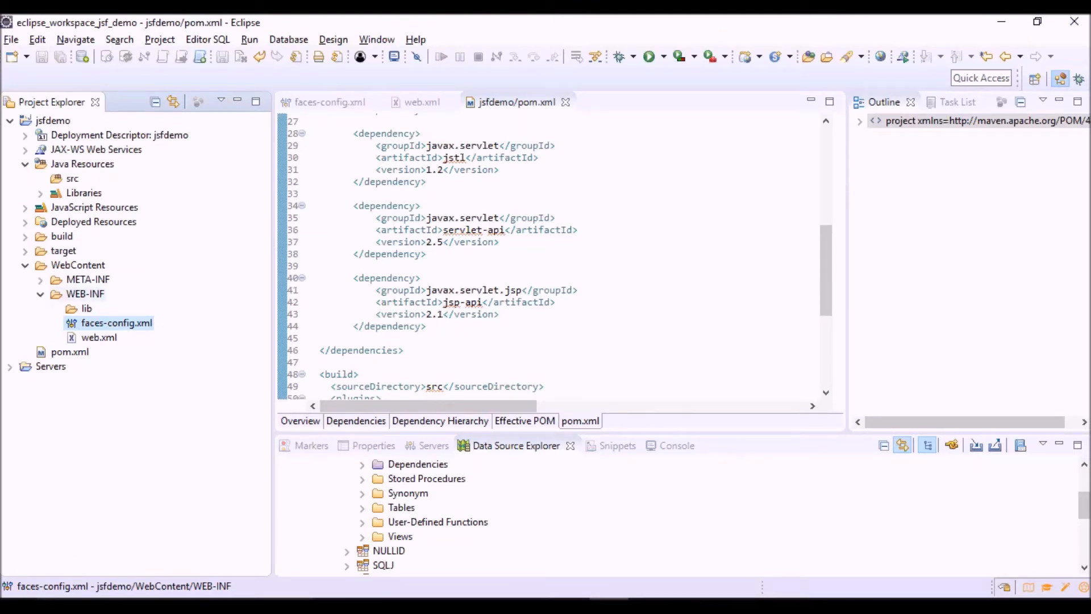
Create a new folder named 'templates' under WEB-INF
right_click(86, 294)
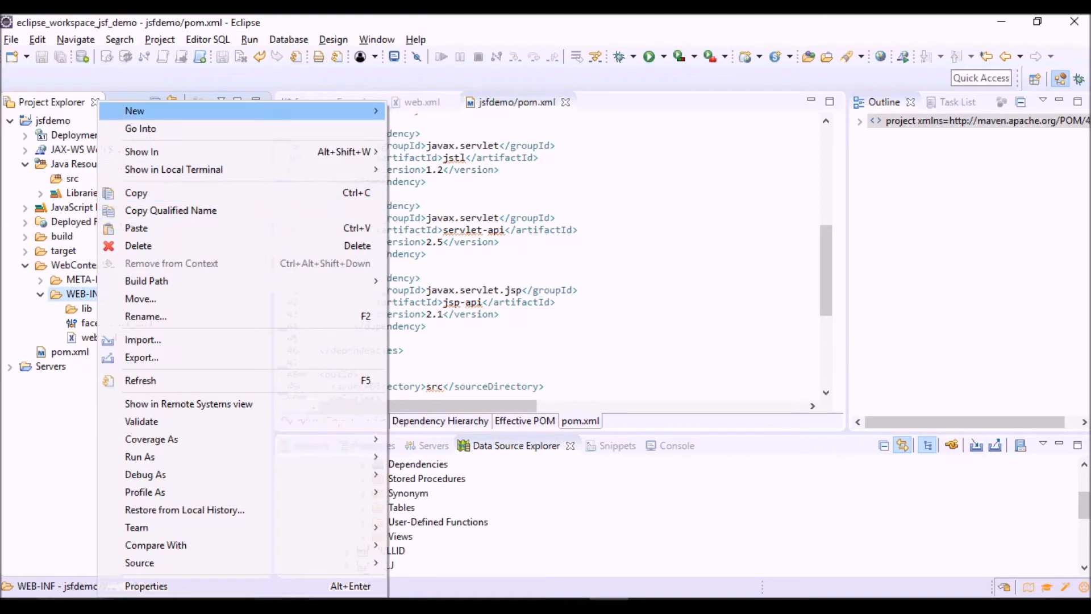
left_click(134, 110)
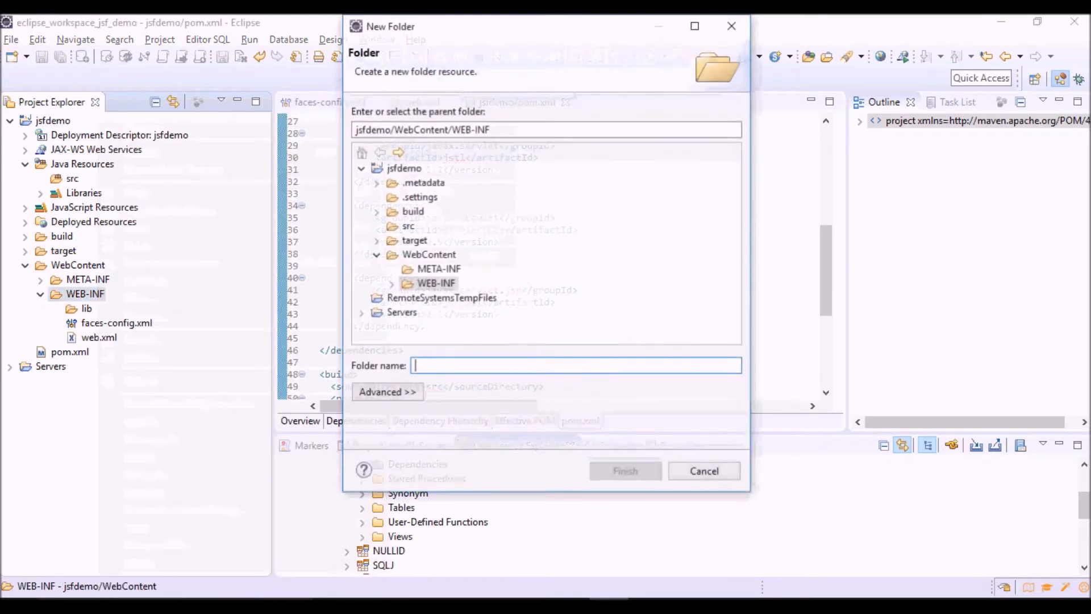
type("templates")
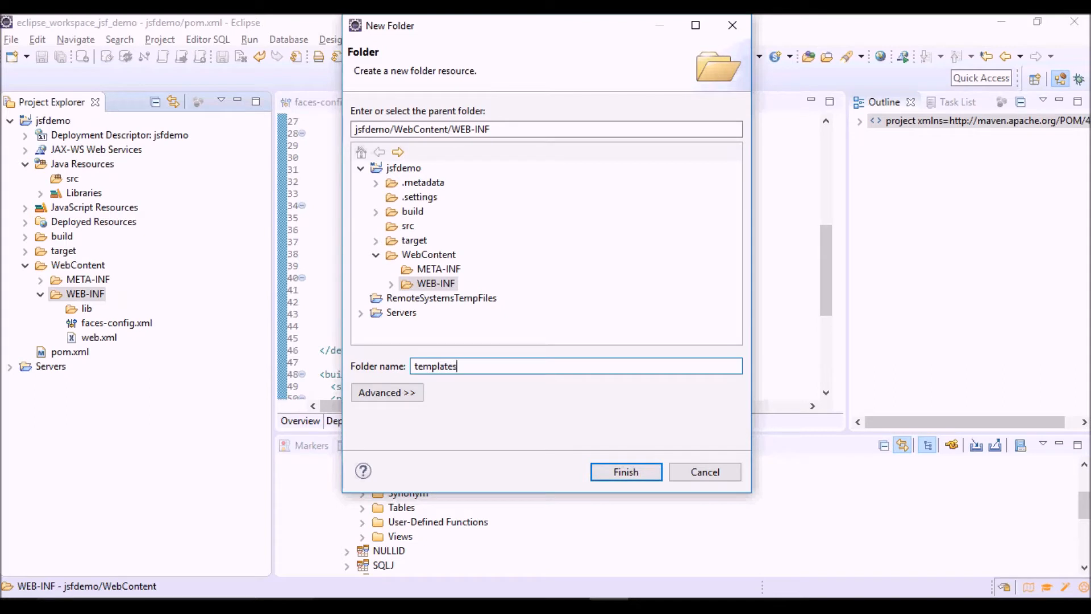
left_click(624, 471)
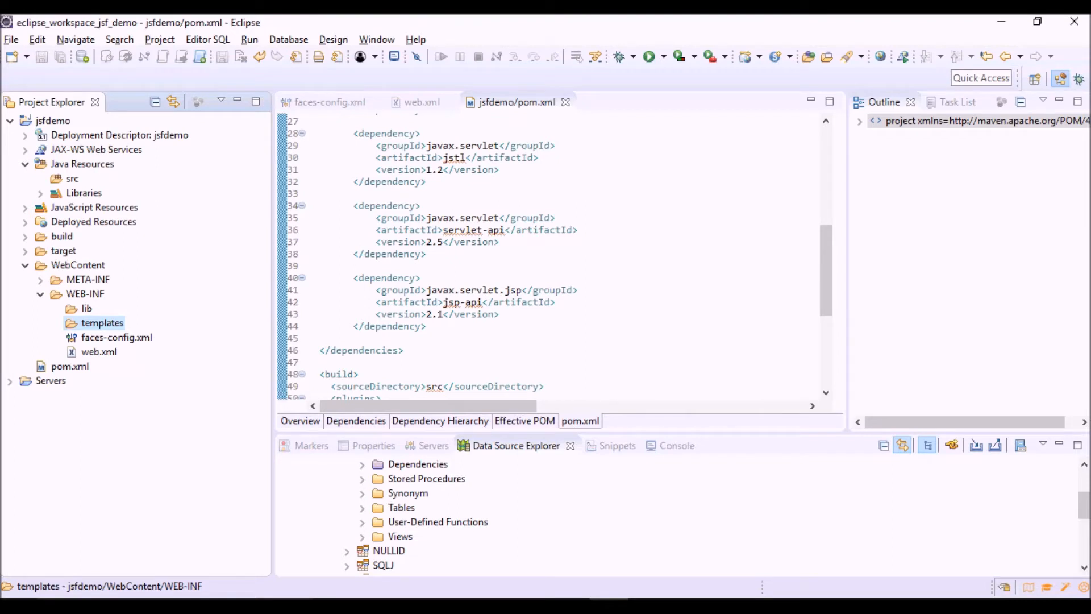
Create a new HTML file 'header.xhtml' in the templates folder
right_click(101, 322)
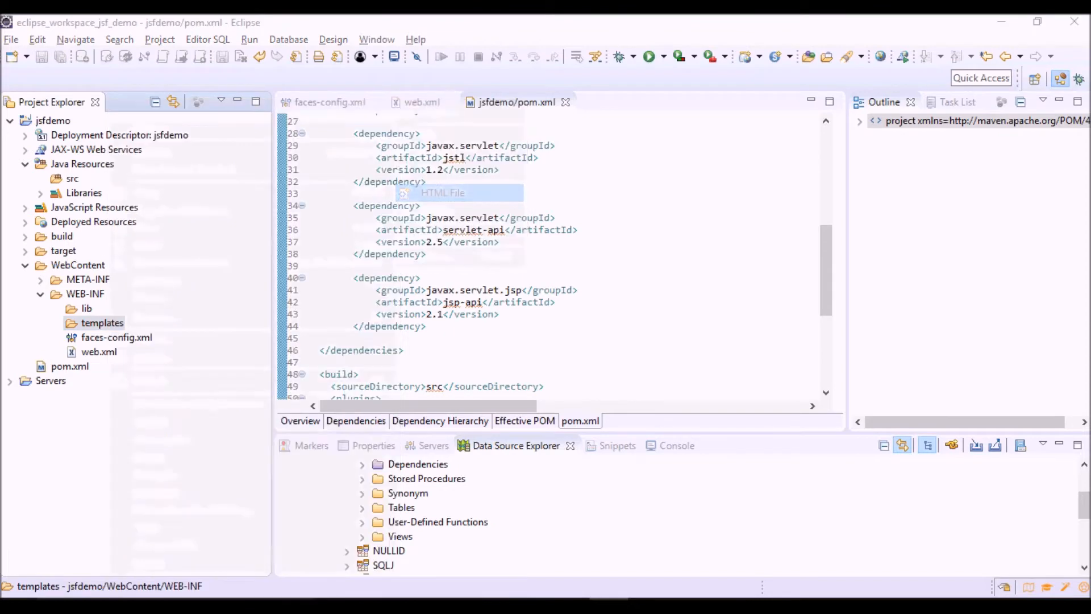
left_click(442, 193)
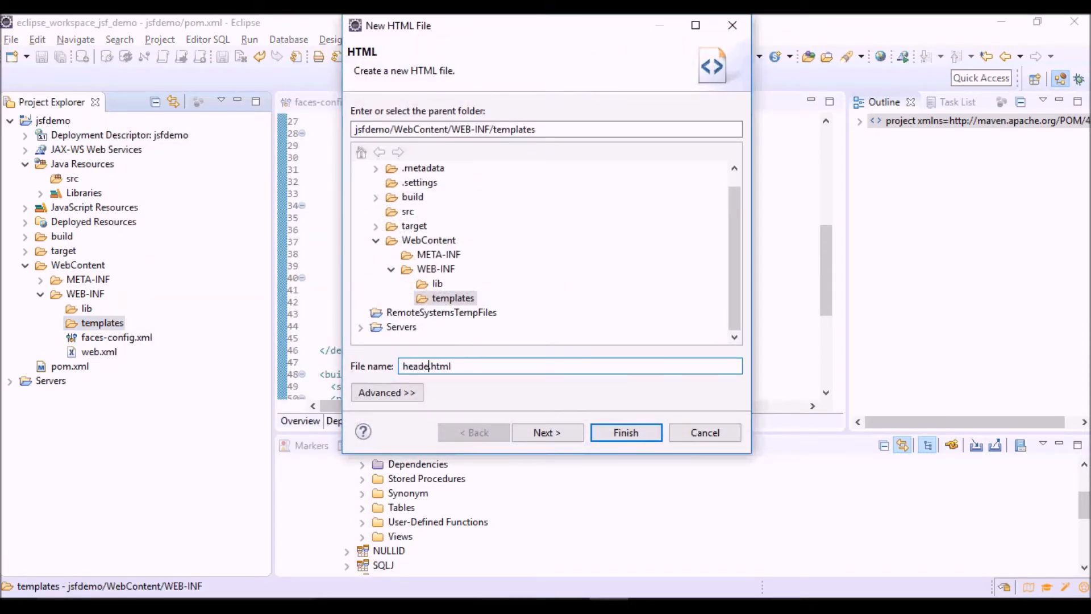
type("r")
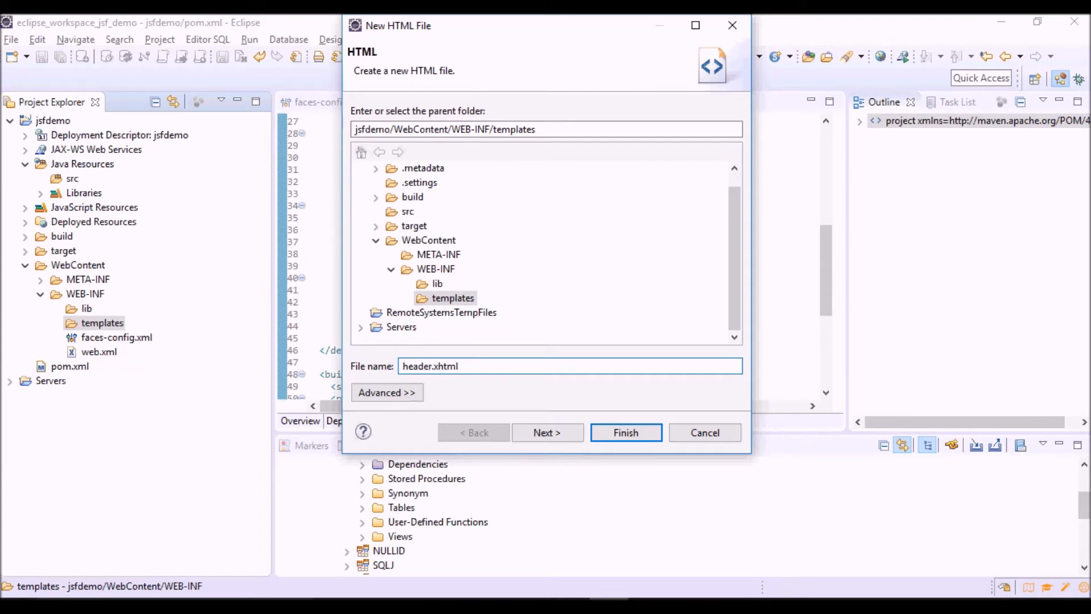
left_click(436, 365)
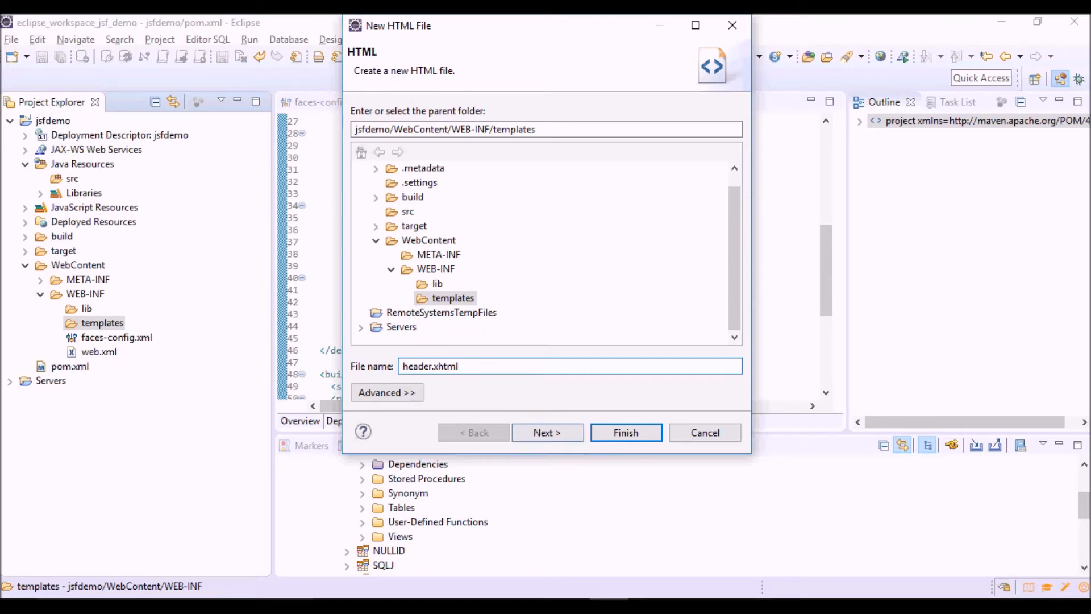
left_click(547, 432)
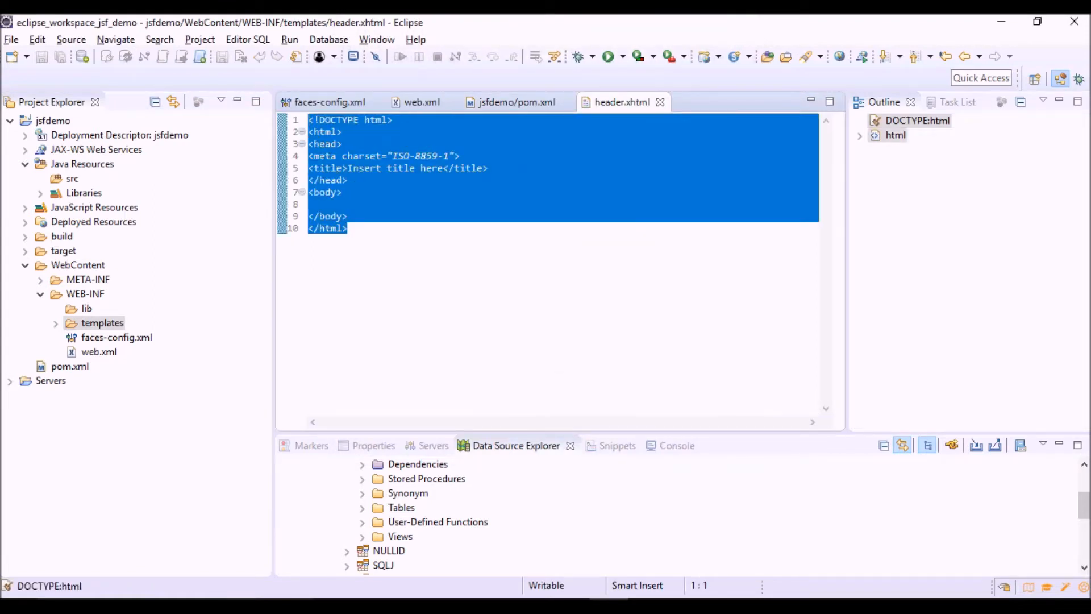
Replace header.xhtml's default markup with the ui:composition title-and-separator code and save
key("Delete")
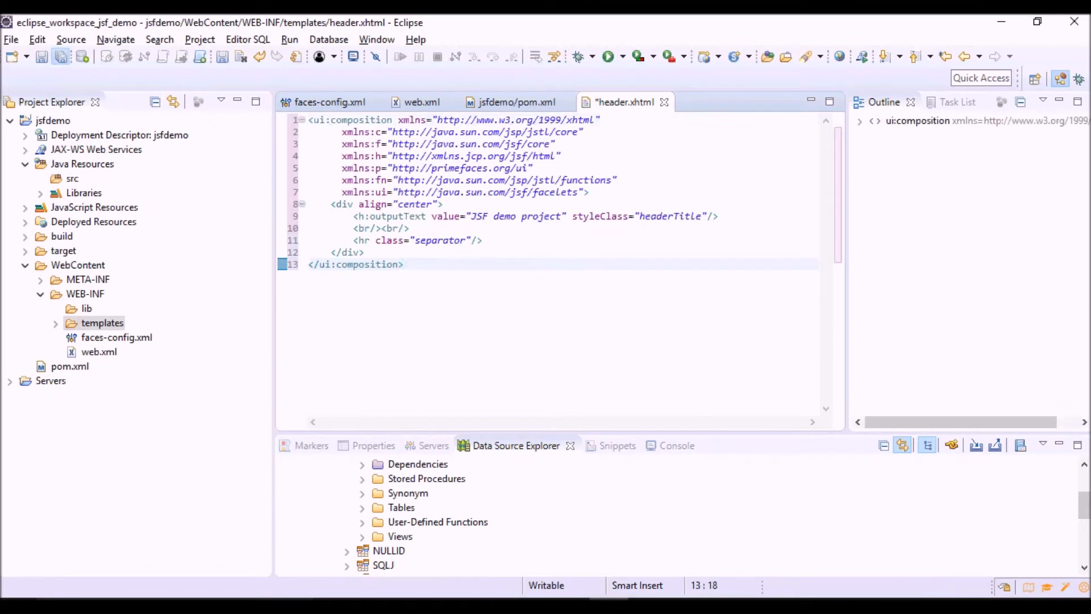
key("ctrl+s")
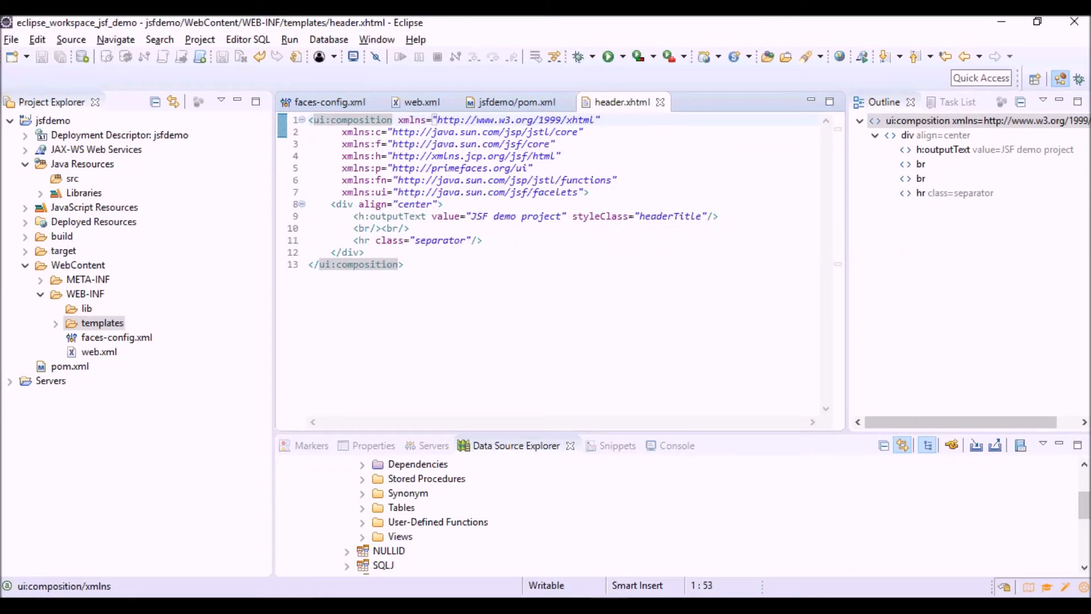
Review the xmlns:h JSF html namespace declarations in the header composition
double_click(352, 119)
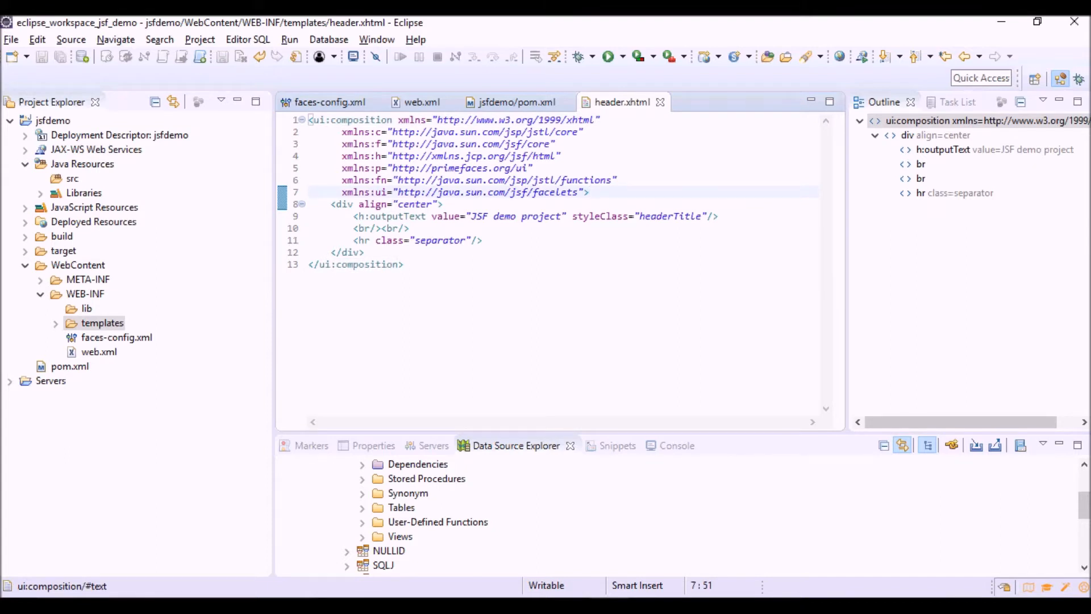
double_click(375, 156)
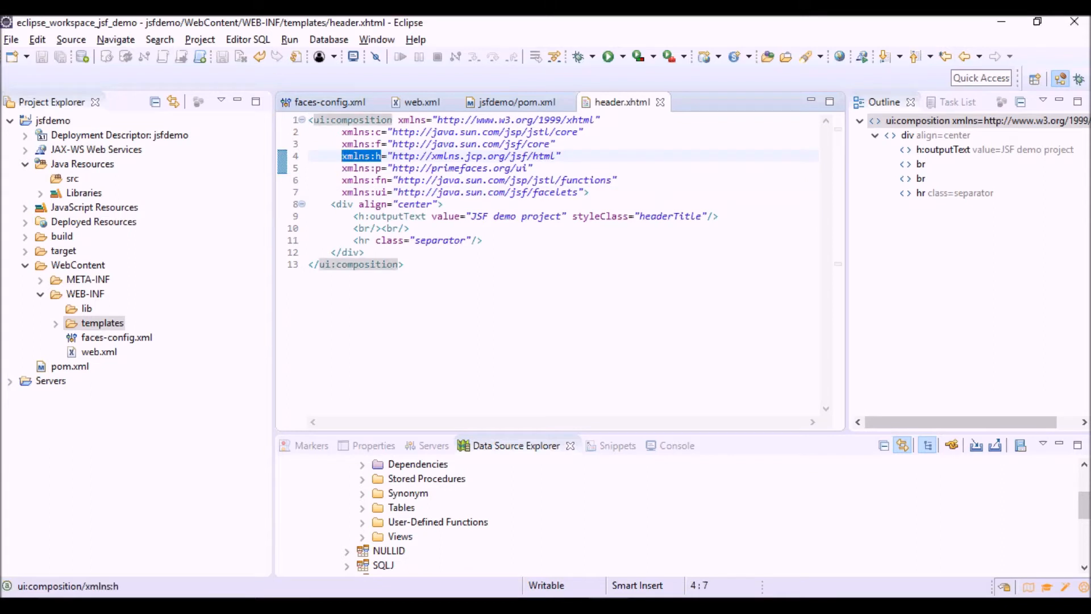
left_click(560, 156)
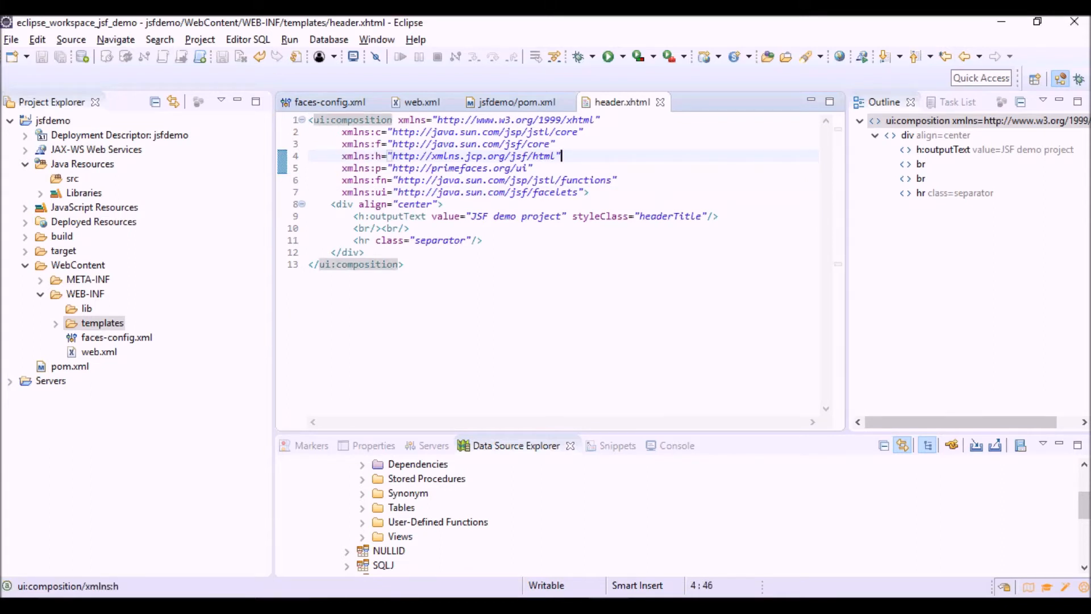
double_click(473, 155)
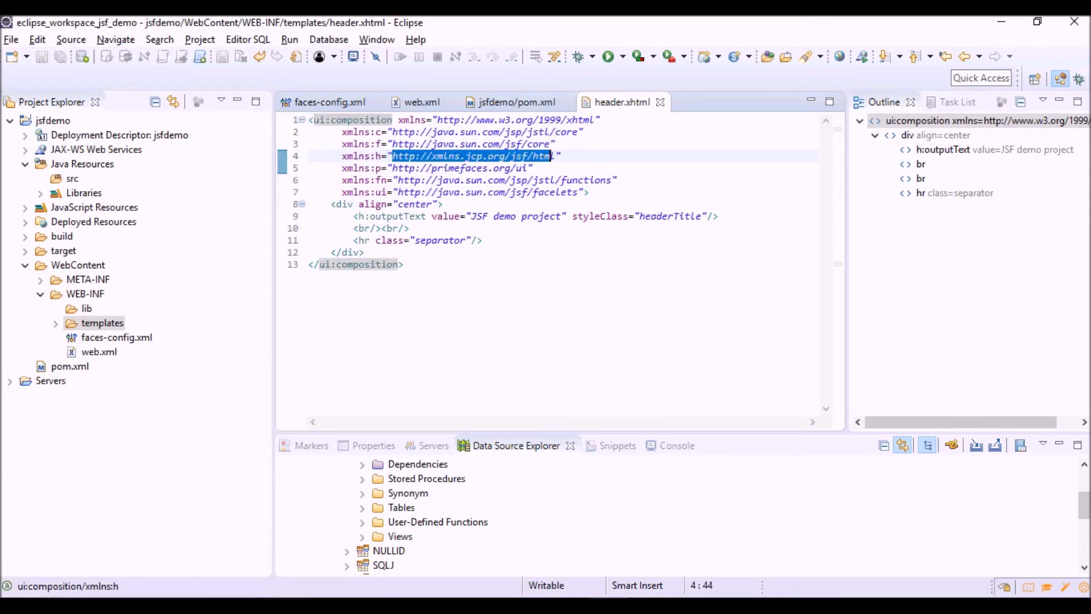
left_click(560, 156)
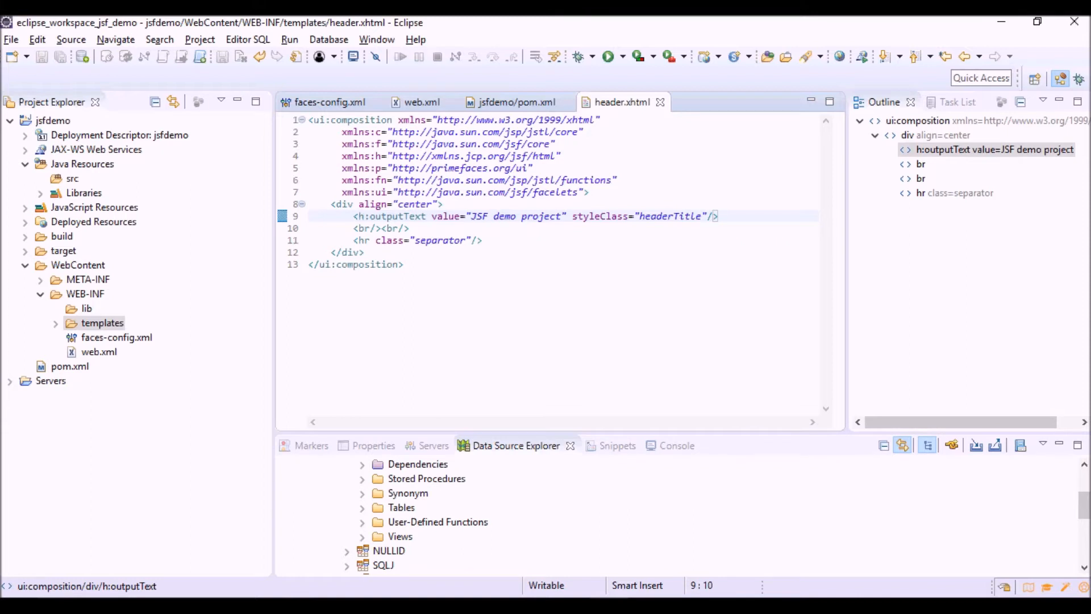
mouse_move(449, 216)
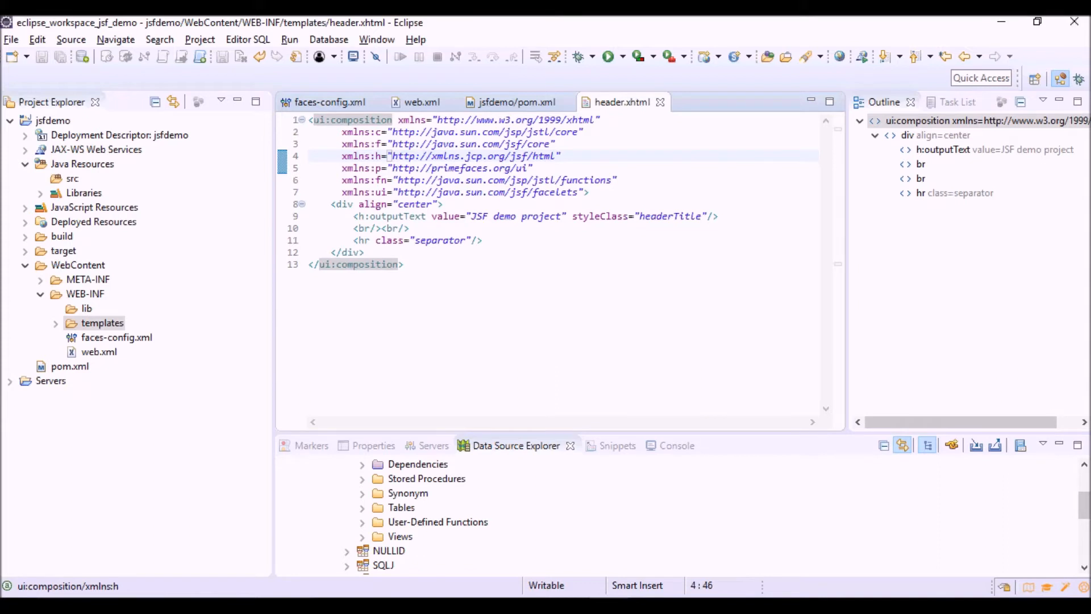
double_click(498, 216)
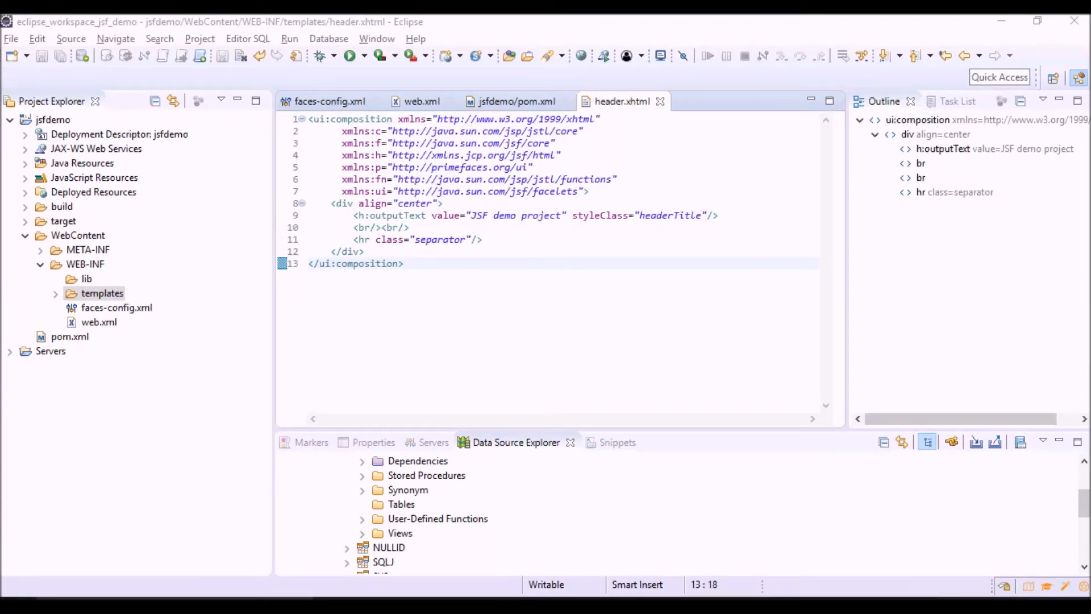
Create contents.xhtml in templates holding a ui:composition with a 'Default Contents' heading, and save it
right_click(104, 293)
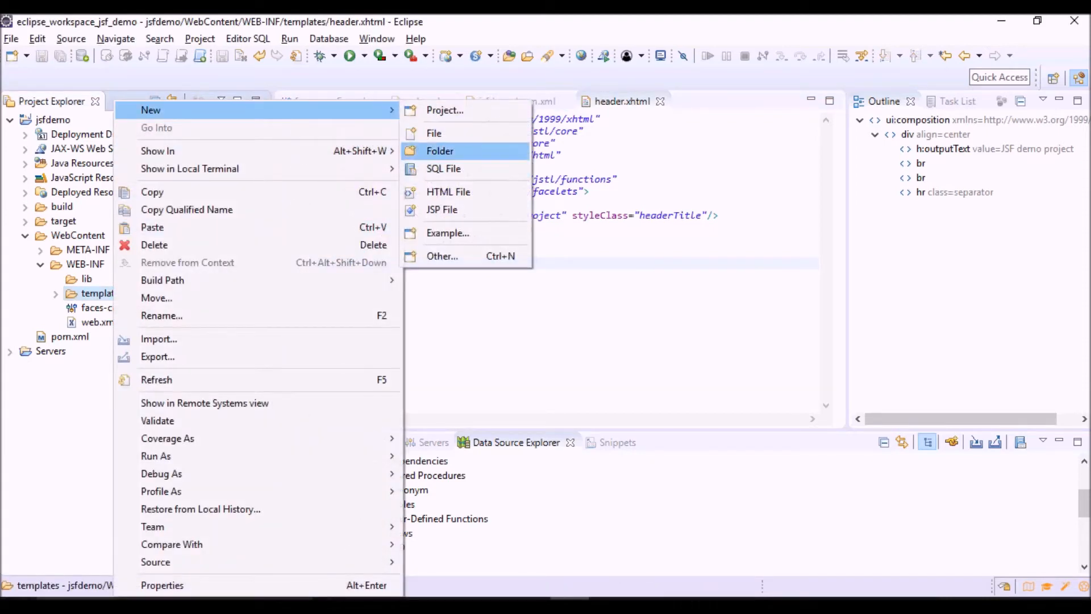
left_click(448, 191)
type("contents.xhtml")
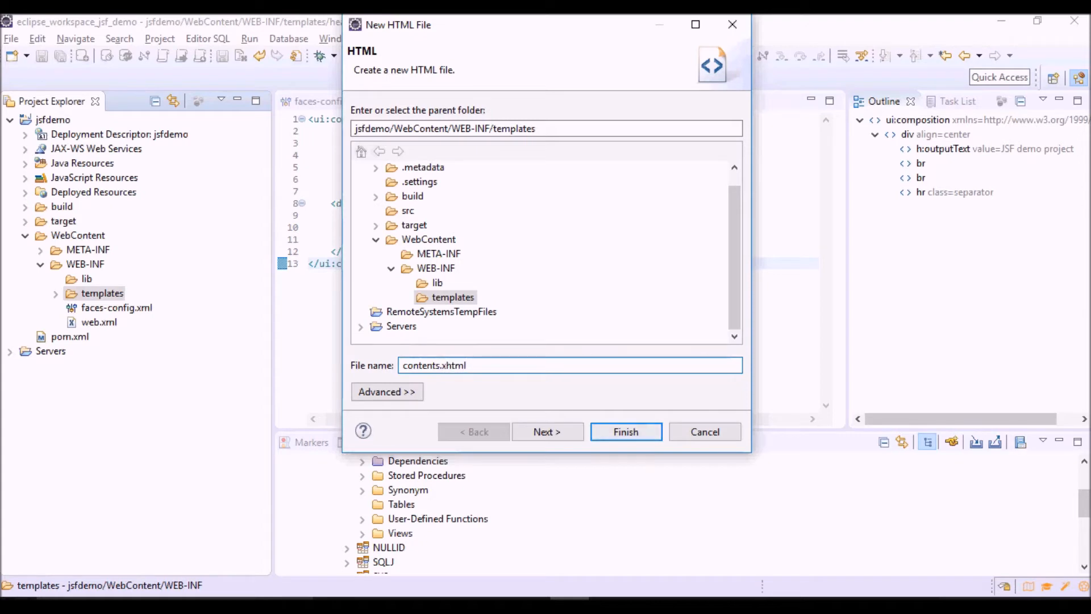
left_click(547, 432)
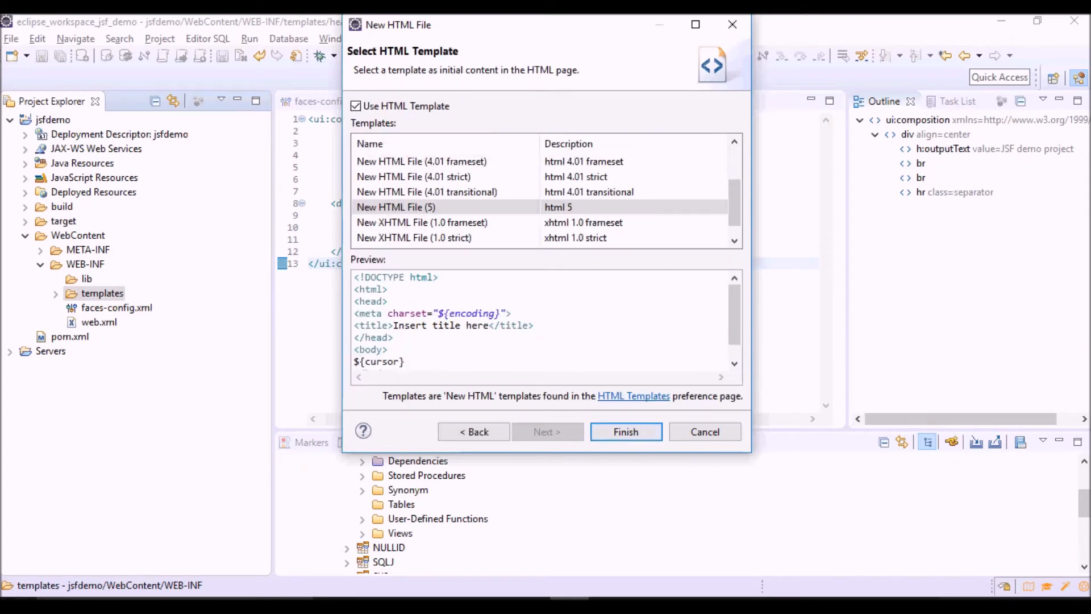
left_click(624, 432)
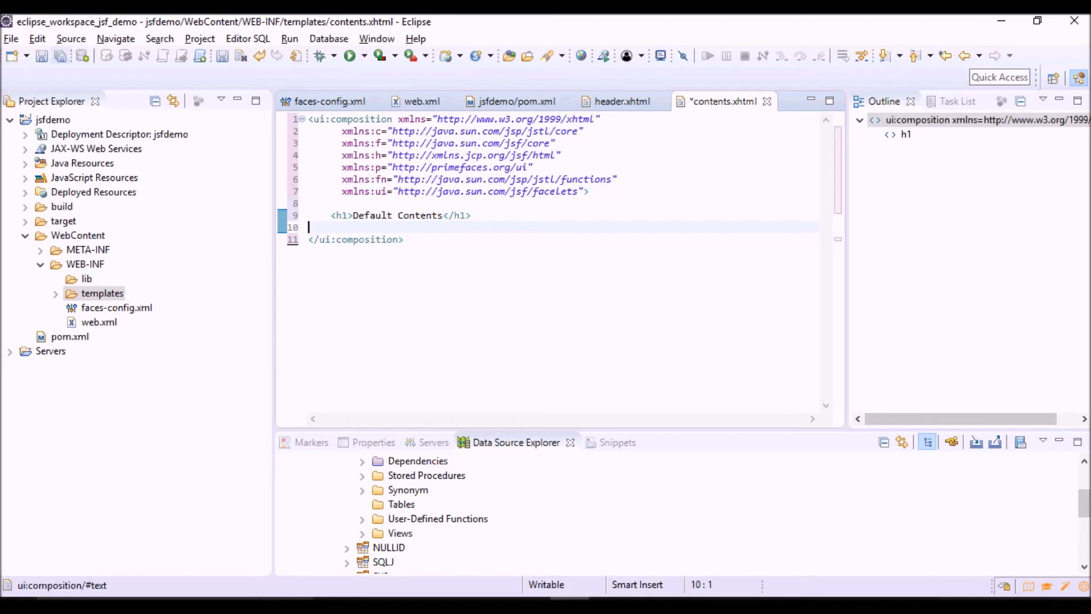
key("ctrl+s")
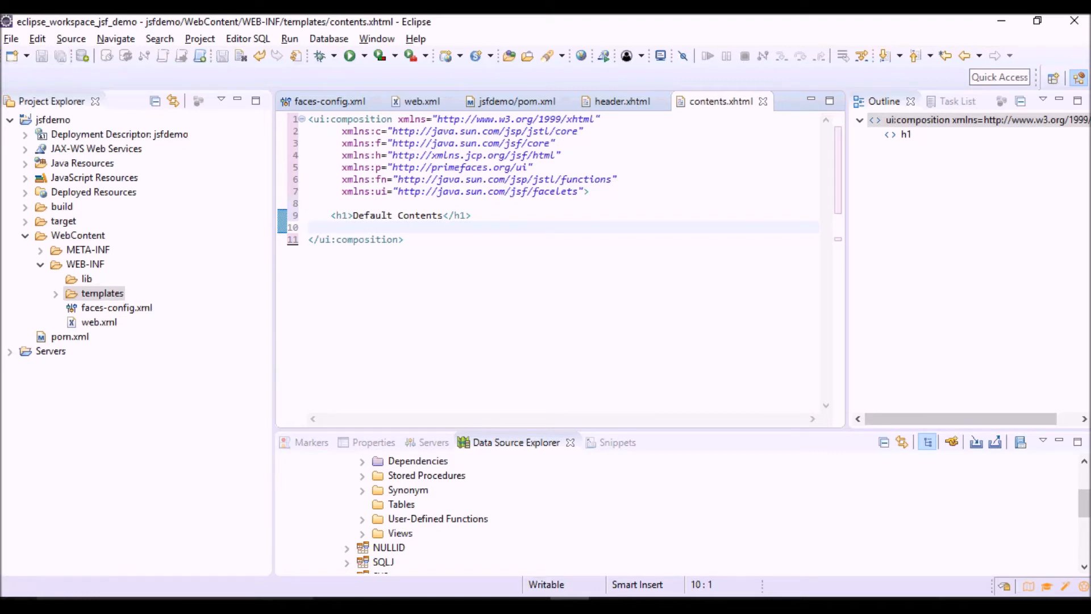
Create a new HTML file 'footer.xhtml' in the templates folder
right_click(103, 293)
type("footer.xhtml")
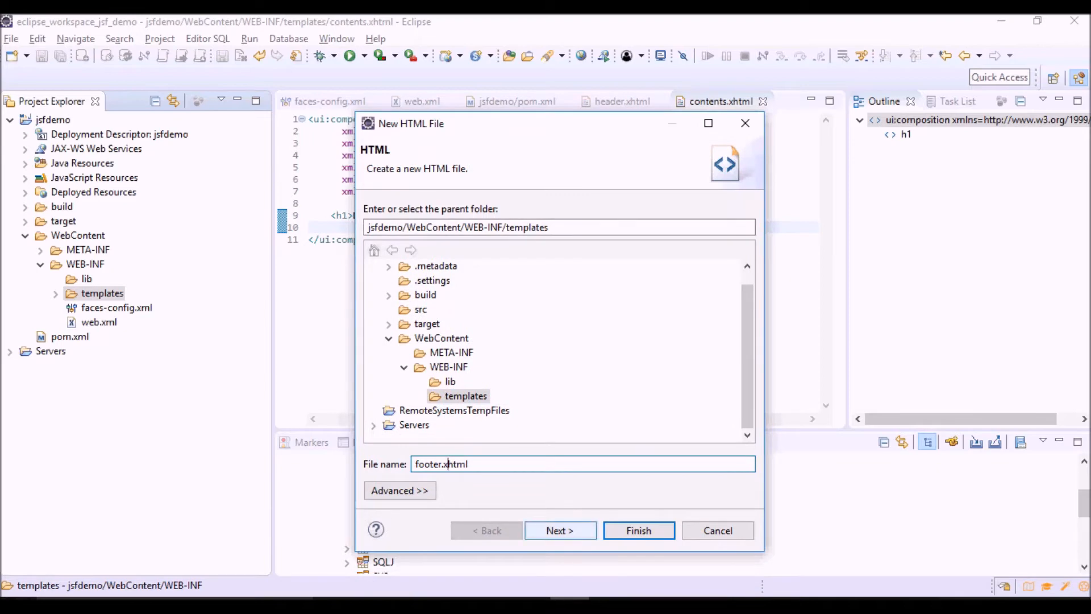
left_click(637, 531)
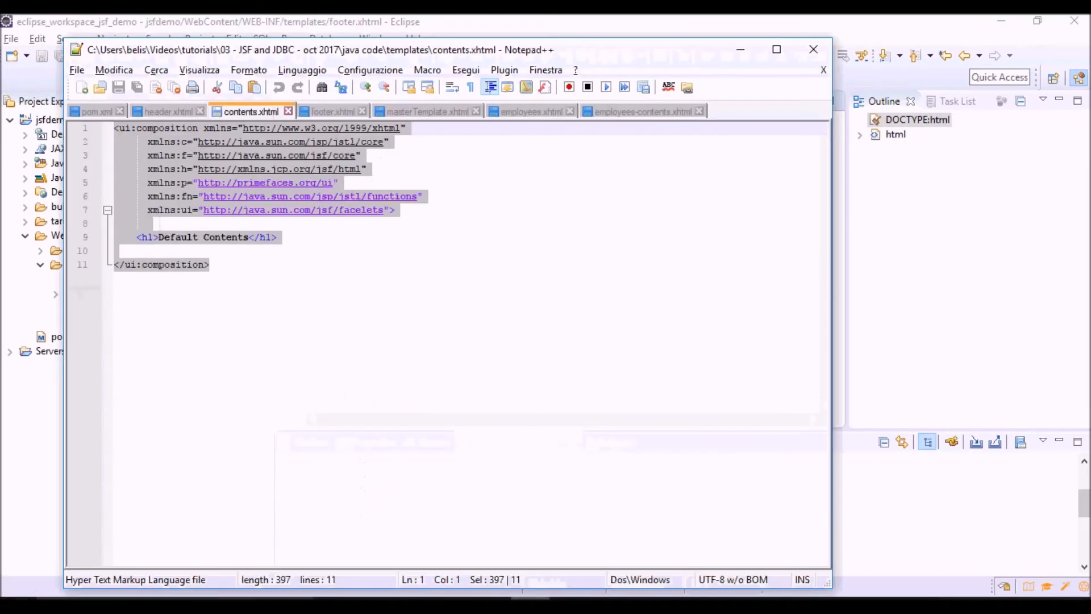
Copy the reference footer.xhtml composition markup from Notepad++
left_click(330, 112)
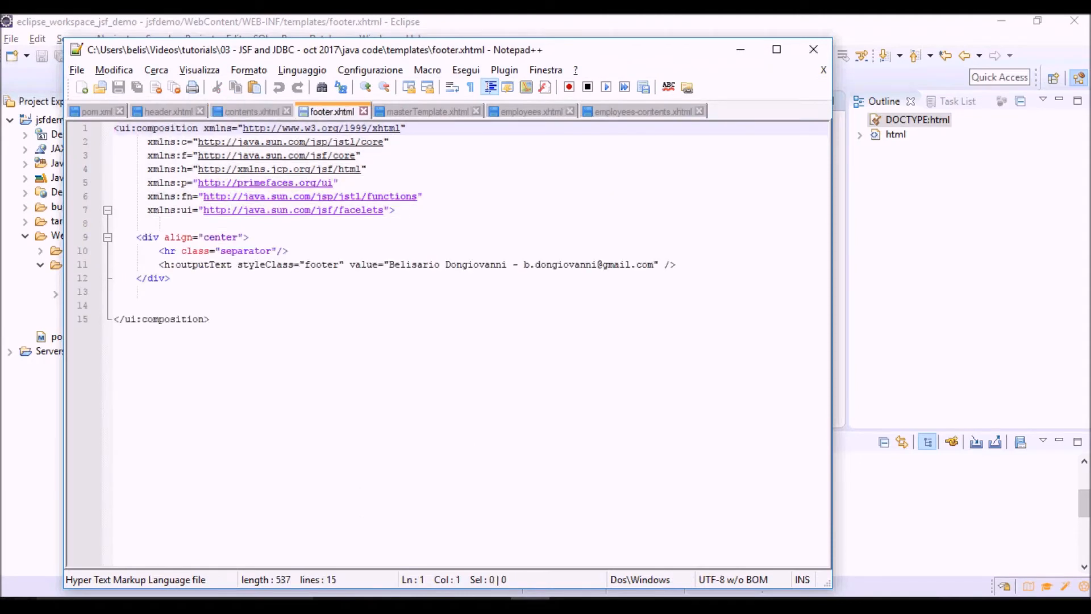
key("ctrl+a")
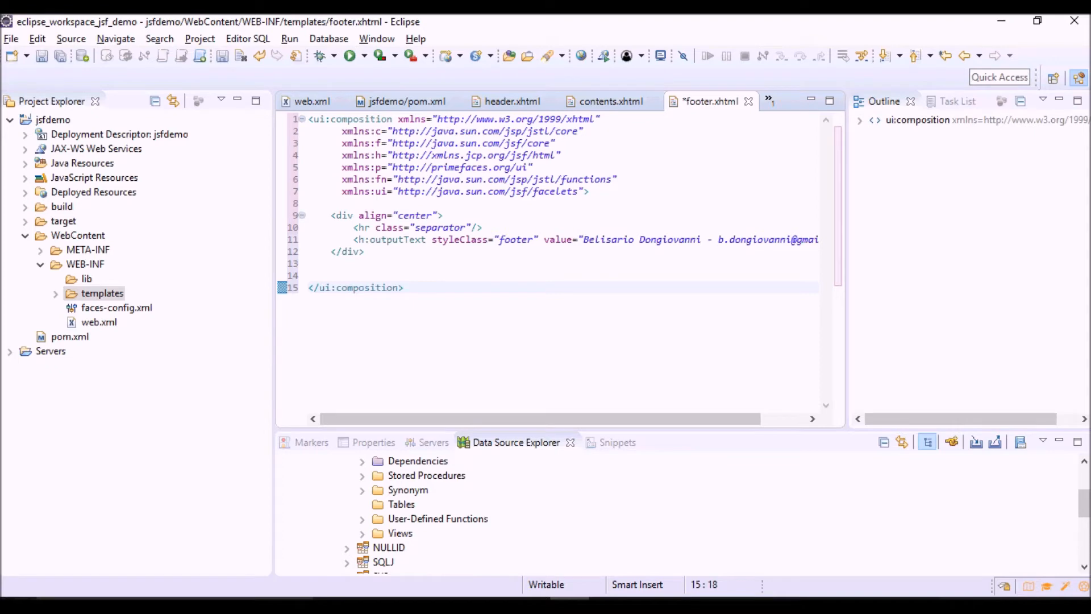
Save footer.xhtml with its centered separator line and footer text composition
left_click(466, 240)
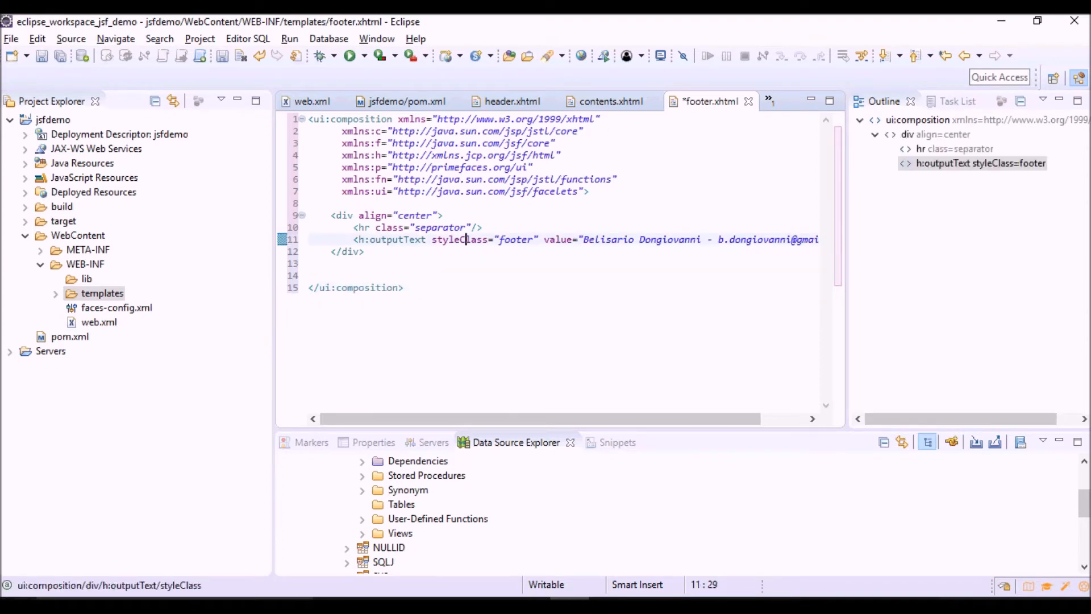
key("ctrl+s")
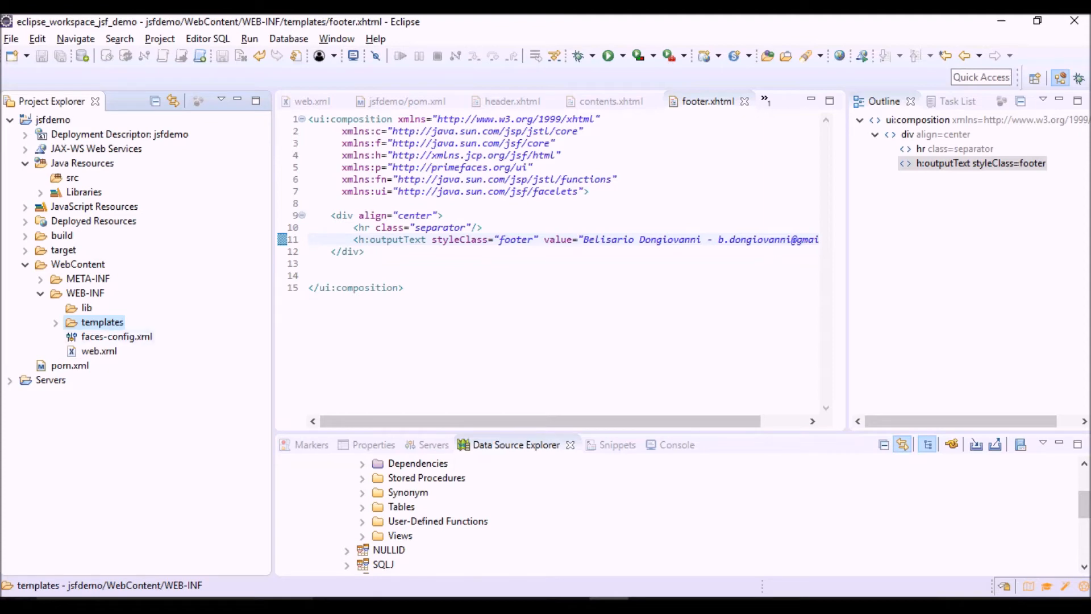
Create 'masterTemplate.xhtml' in templates from the HTML 5 template
right_click(102, 322)
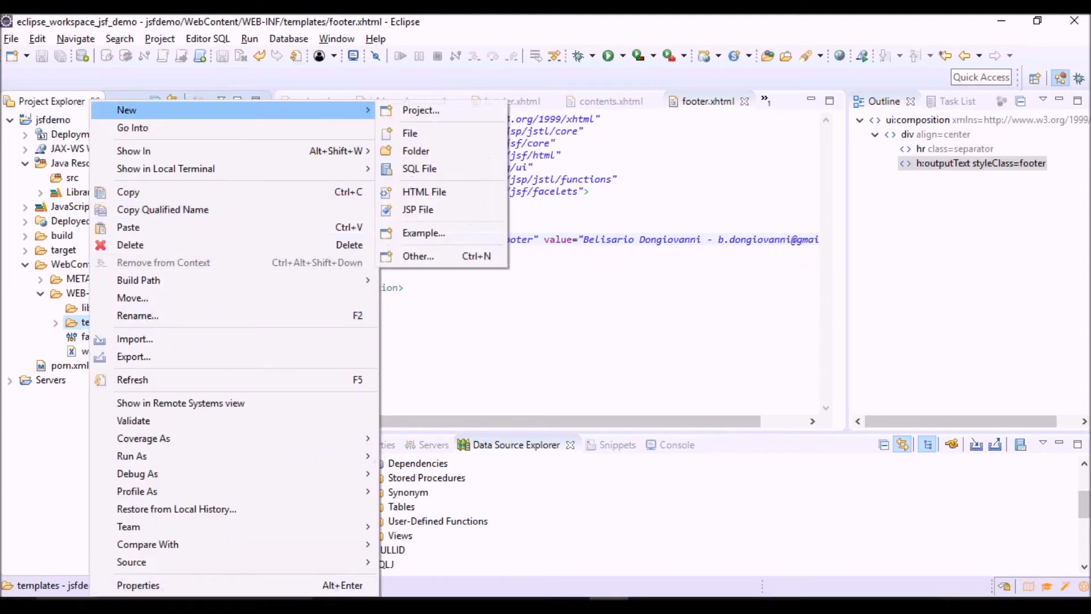
left_click(425, 191)
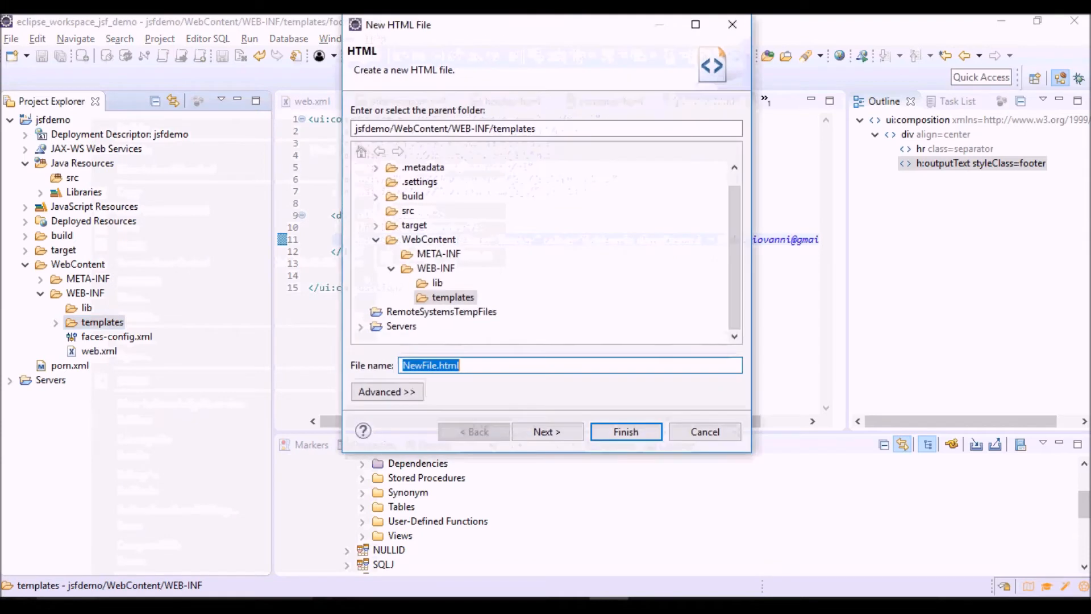
double_click(420, 365)
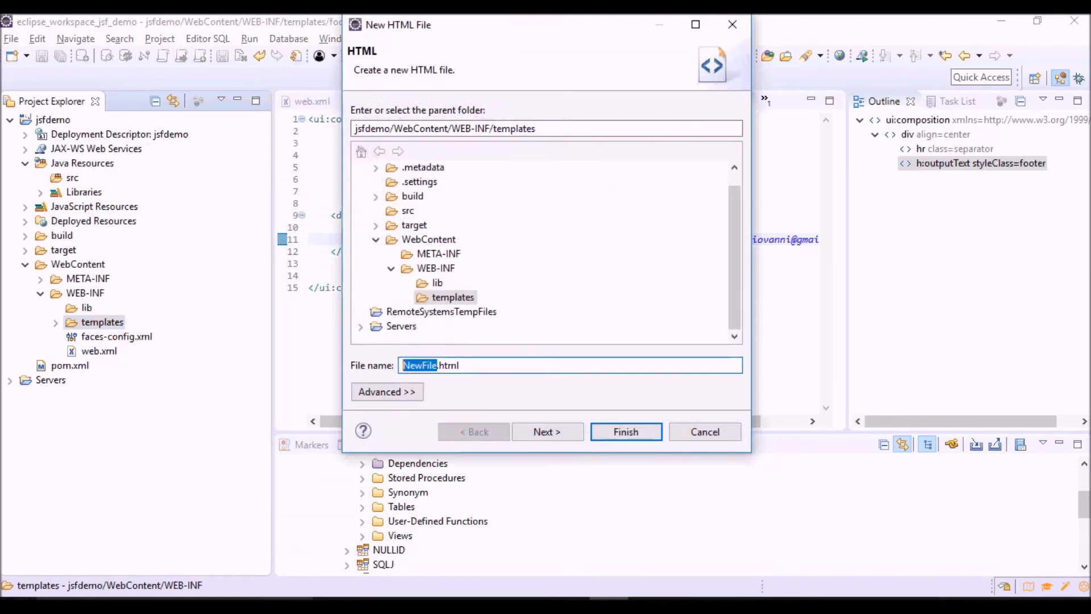
type("masterTemplat")
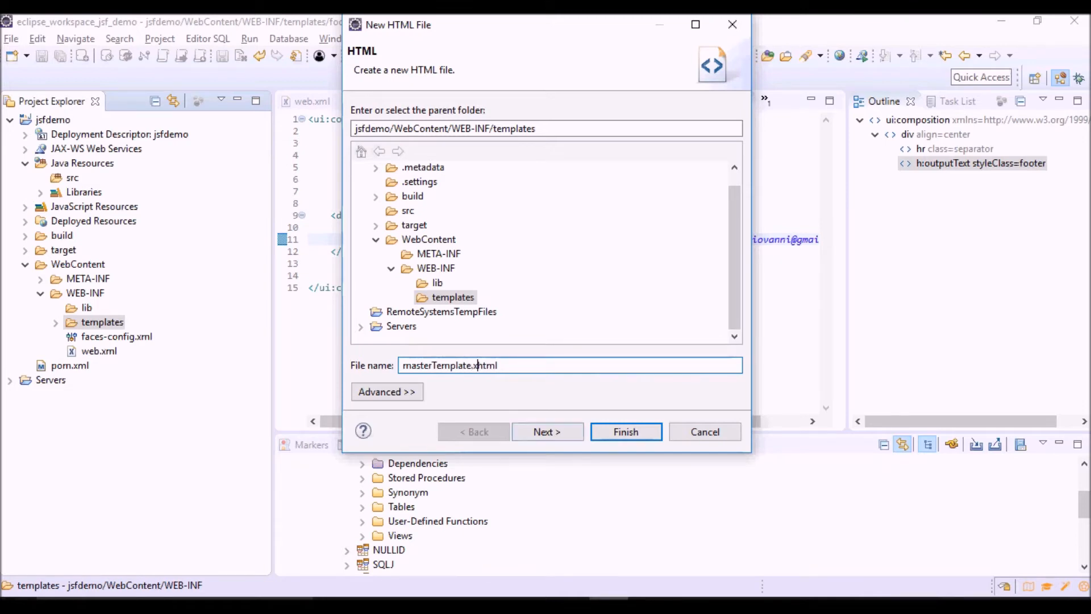
left_click(547, 432)
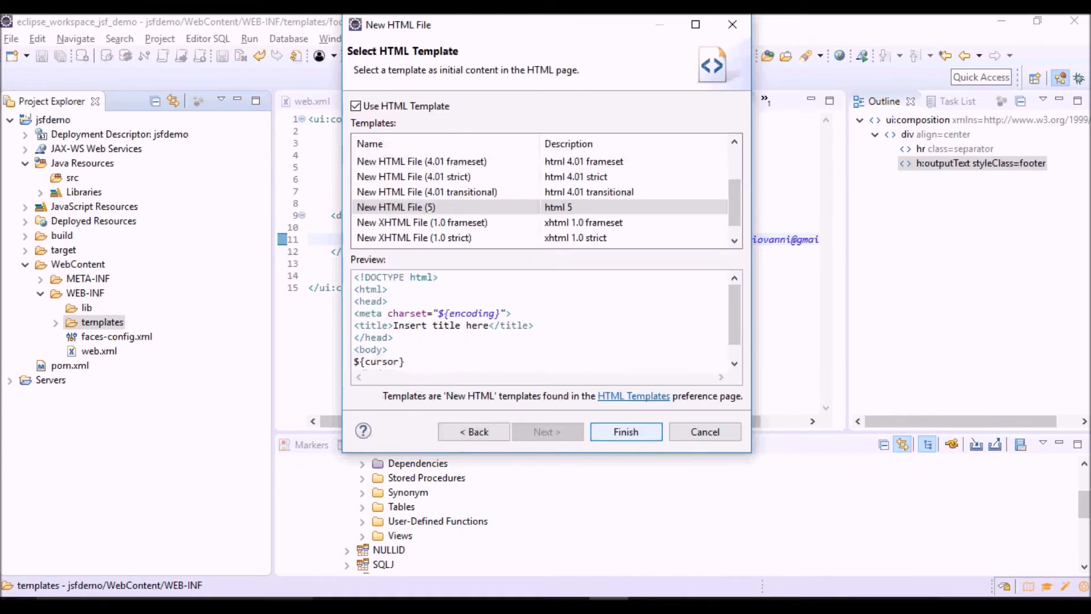
left_click(624, 432)
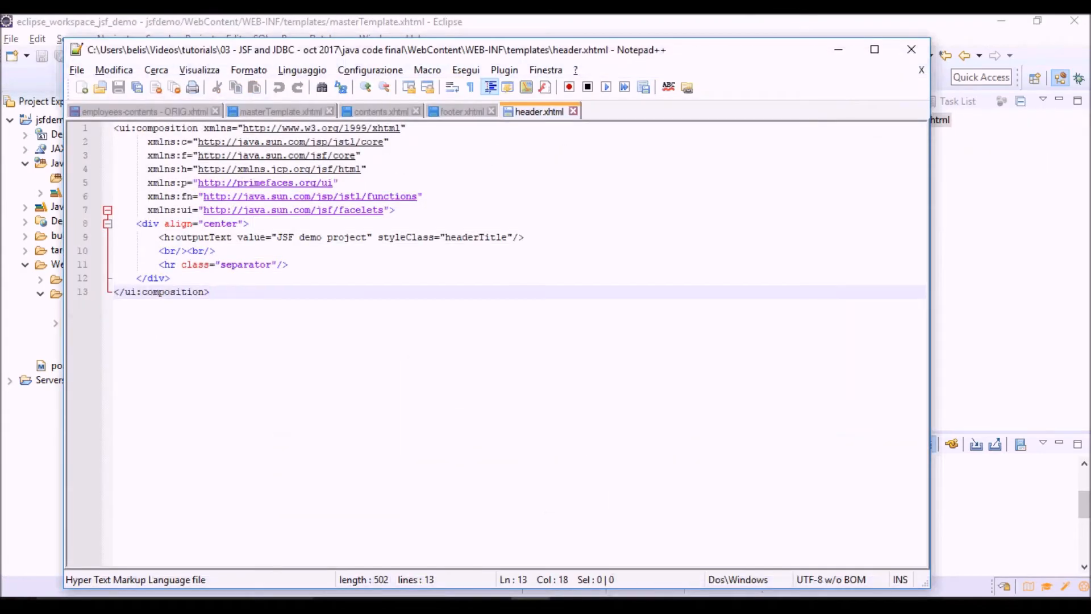
left_click(279, 112)
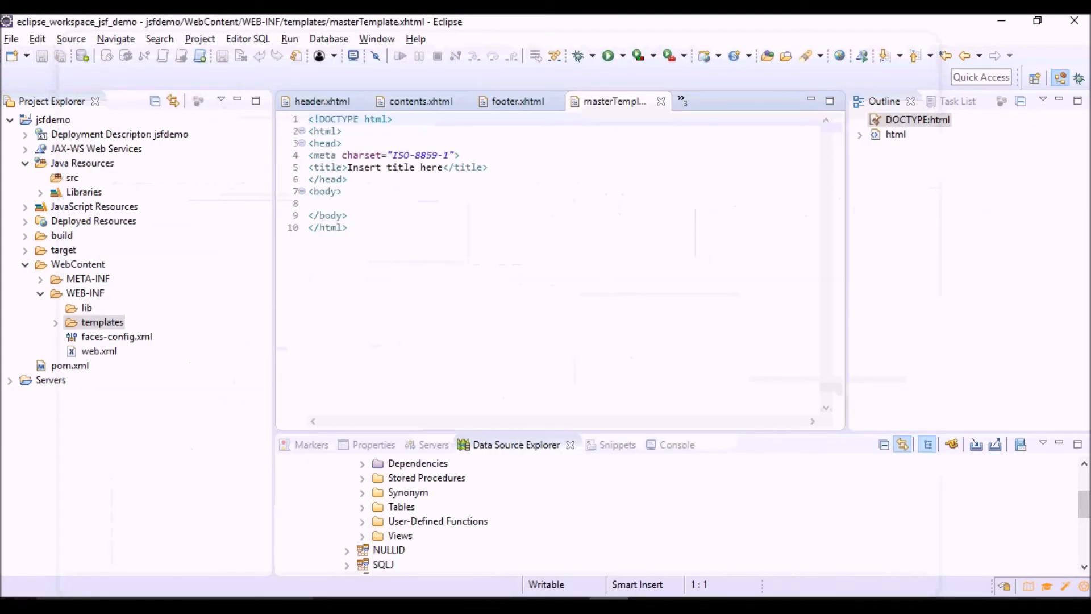
Paste the master template with windowTitle insert, css/main.css stylesheet and header, contents, footer regions, then review it
key("ctrl+a")
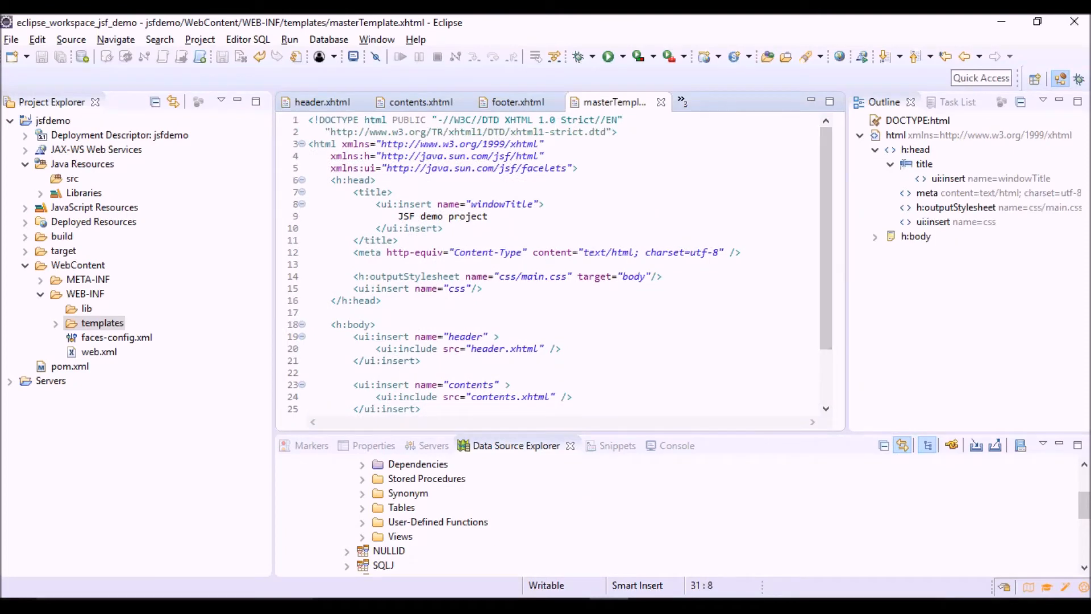
left_click(375, 180)
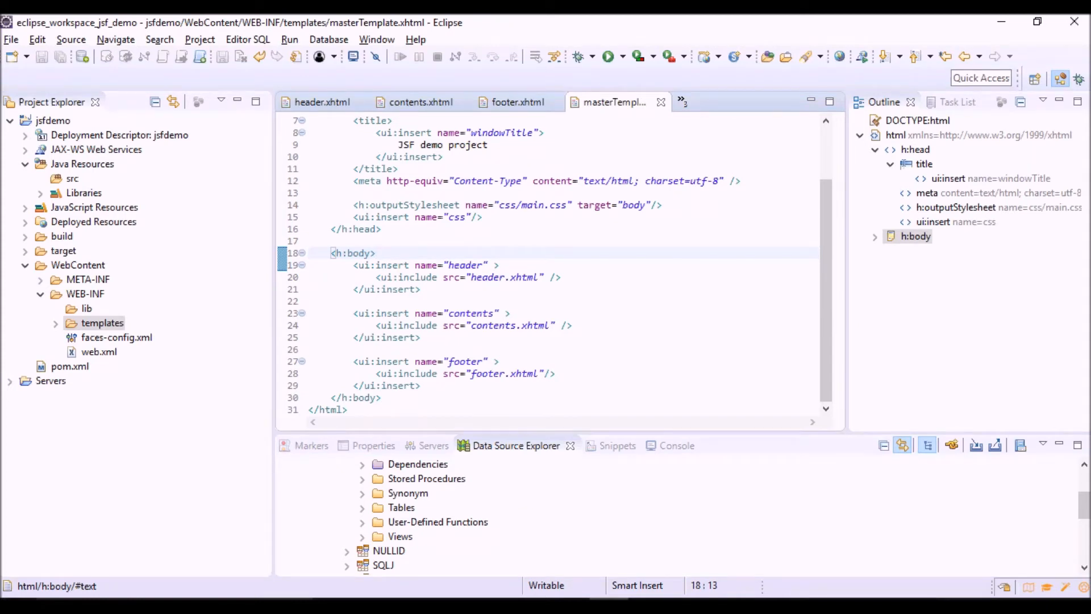
left_click(487, 145)
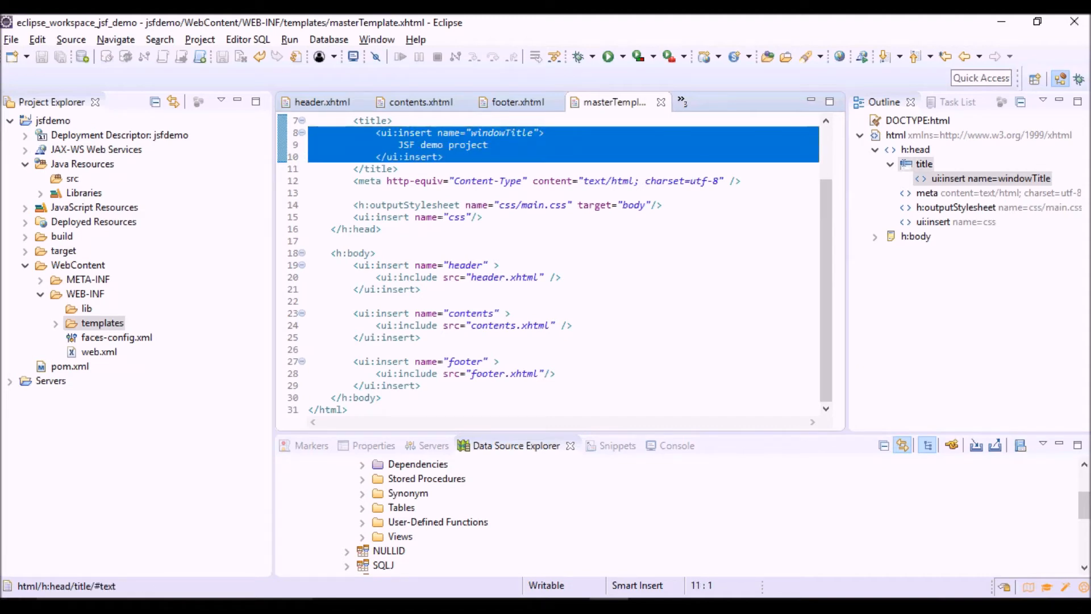
left_click(536, 132)
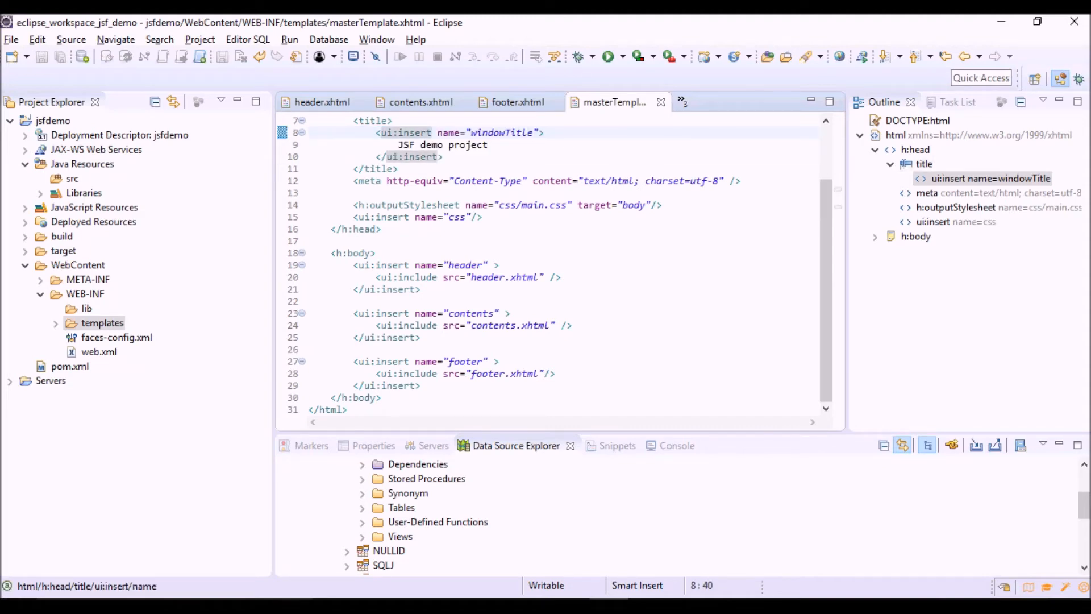
left_click(528, 132)
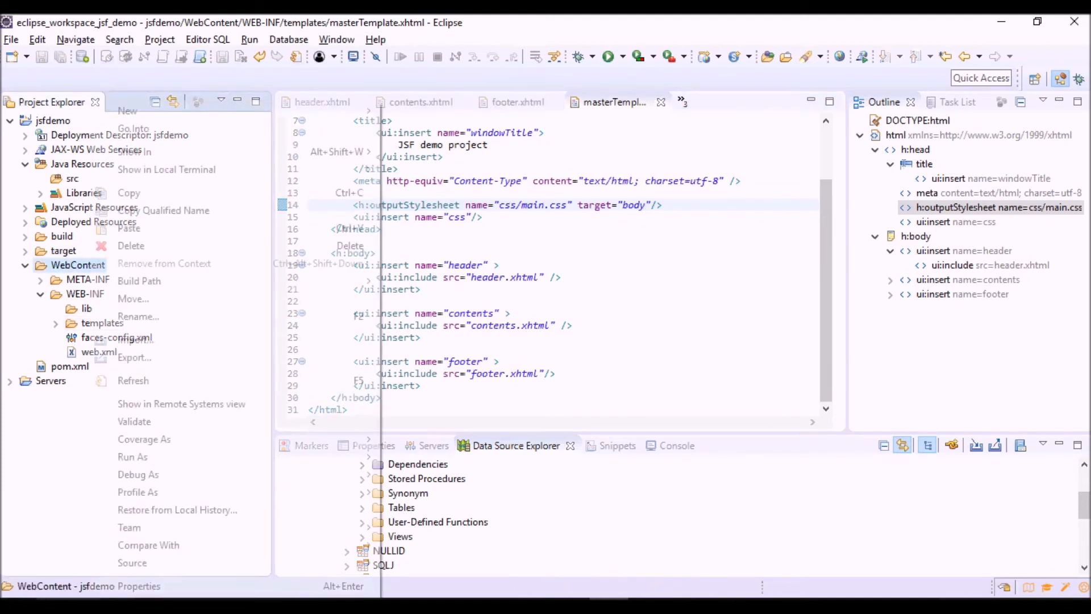
mouse_move(128, 110)
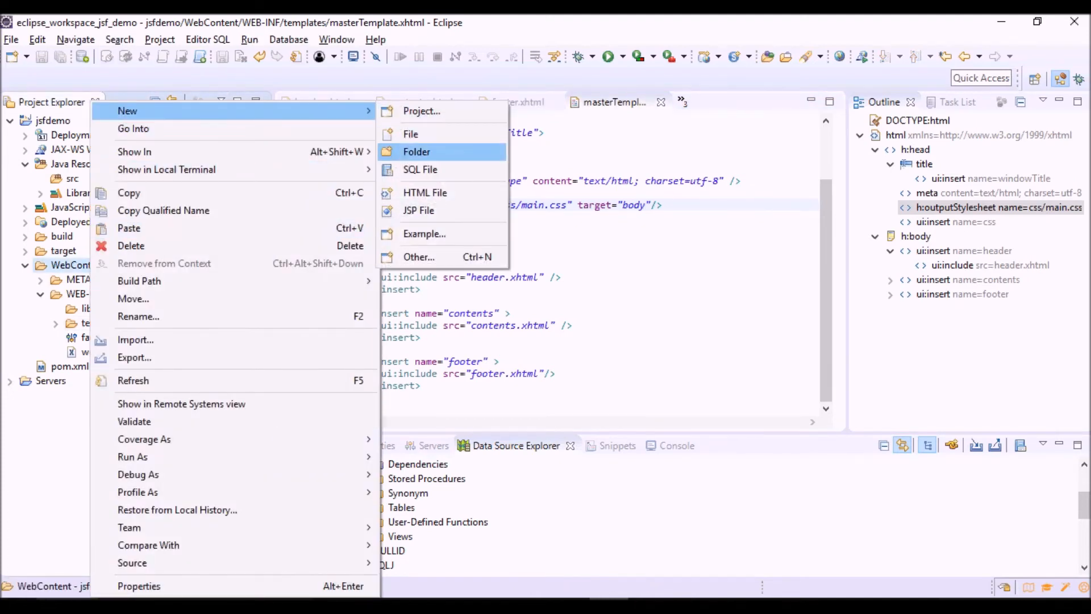
Create a 'resources/css' folder under WebContent
left_click(416, 151)
type("resources/")
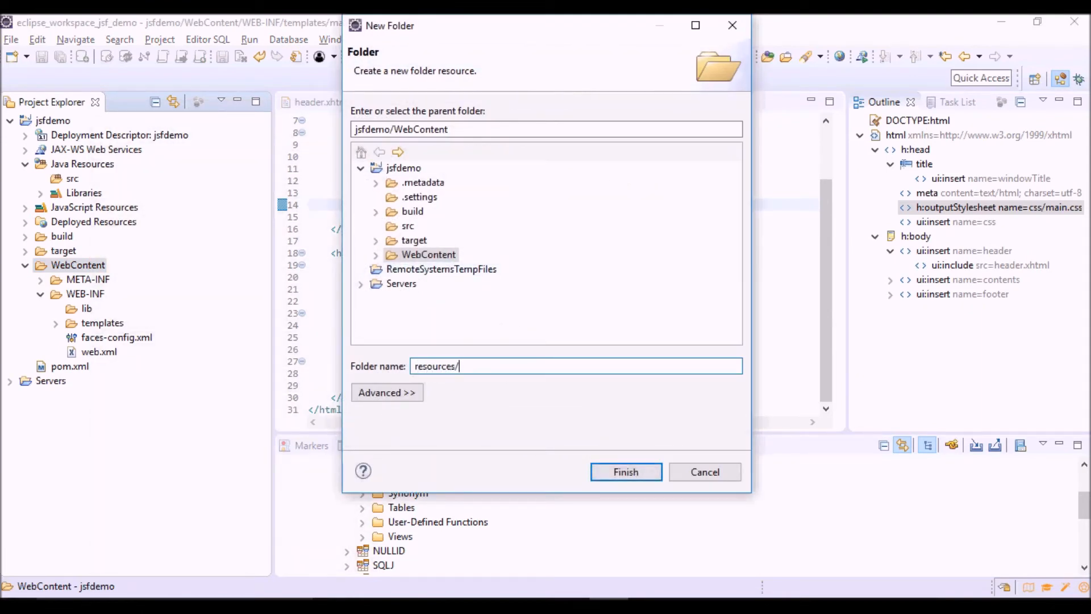
type("css")
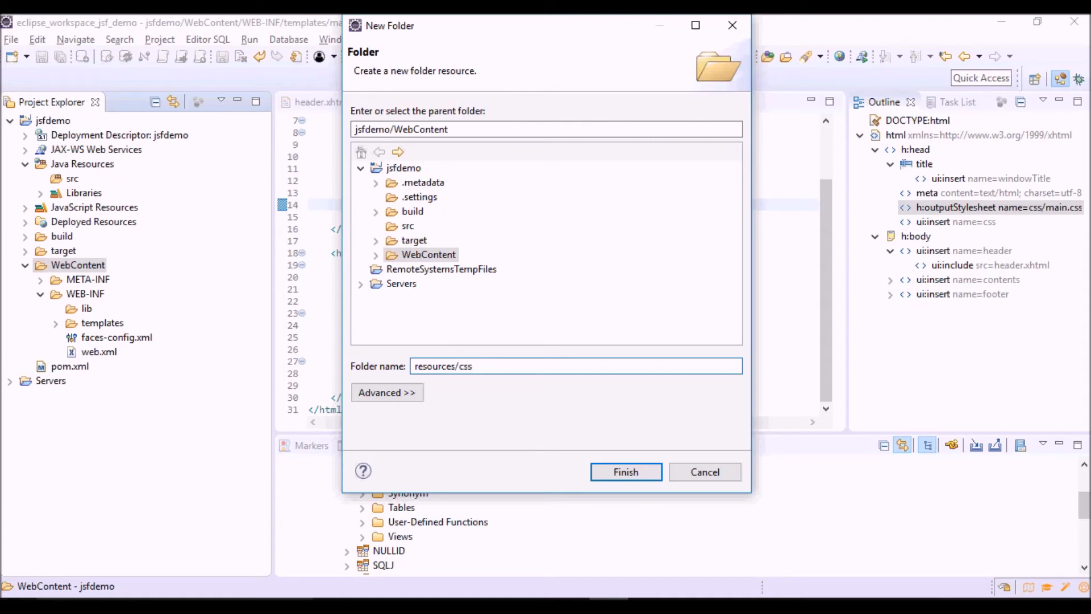
left_click(624, 471)
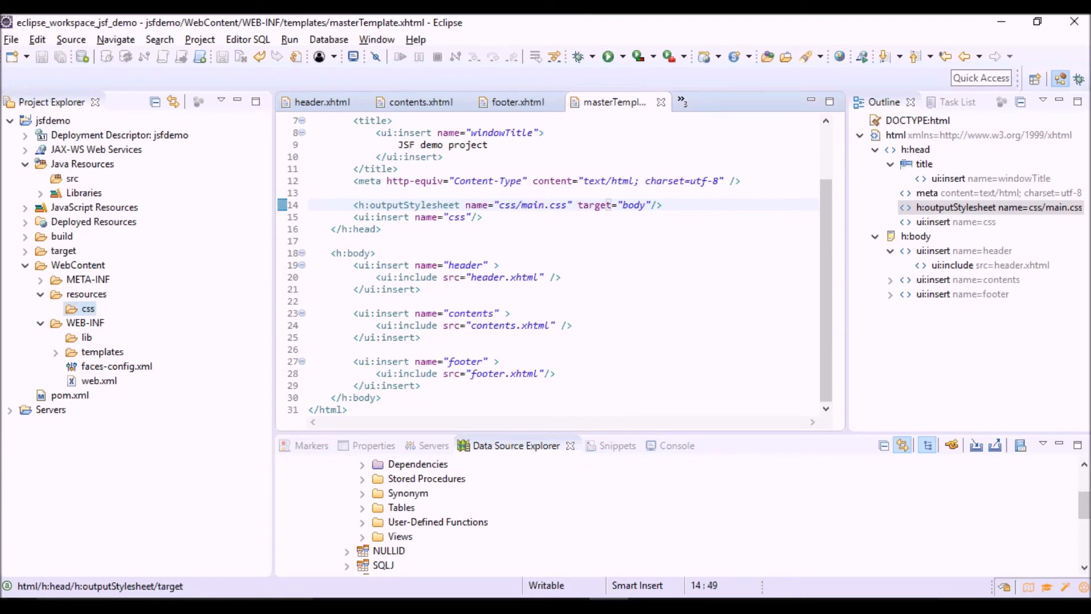
Create a new CSS File named main.css inside the resources/css folder via New > Other..
right_click(88, 308)
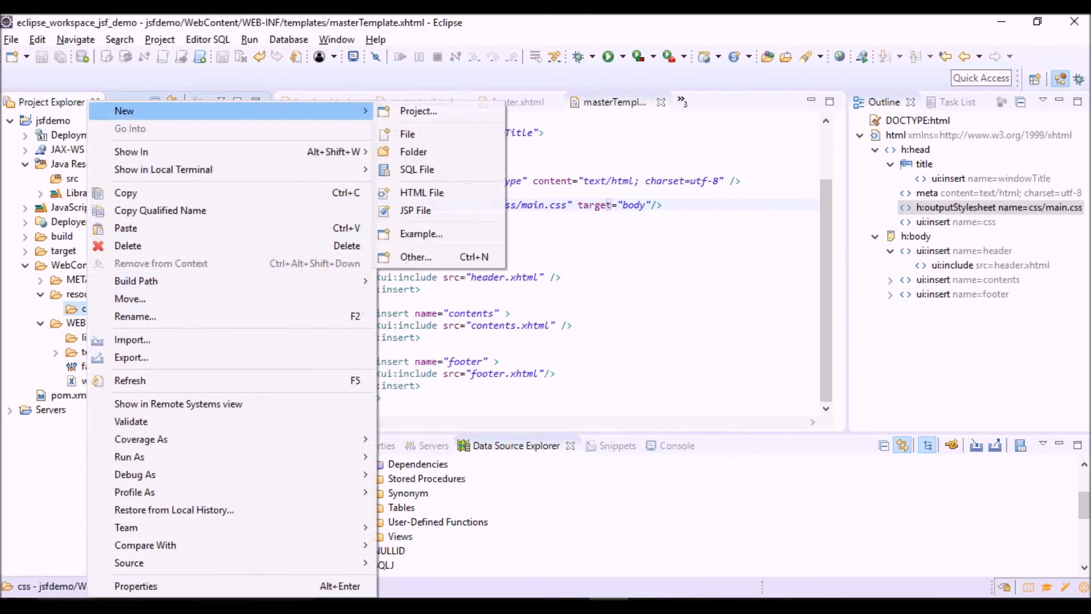
left_click(415, 257)
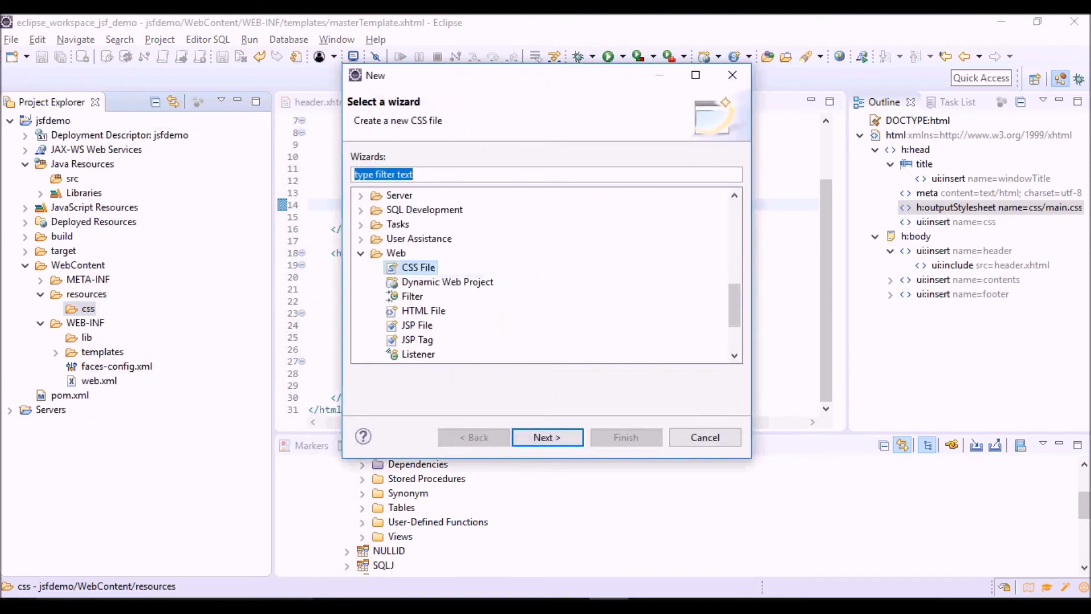
left_click(547, 437)
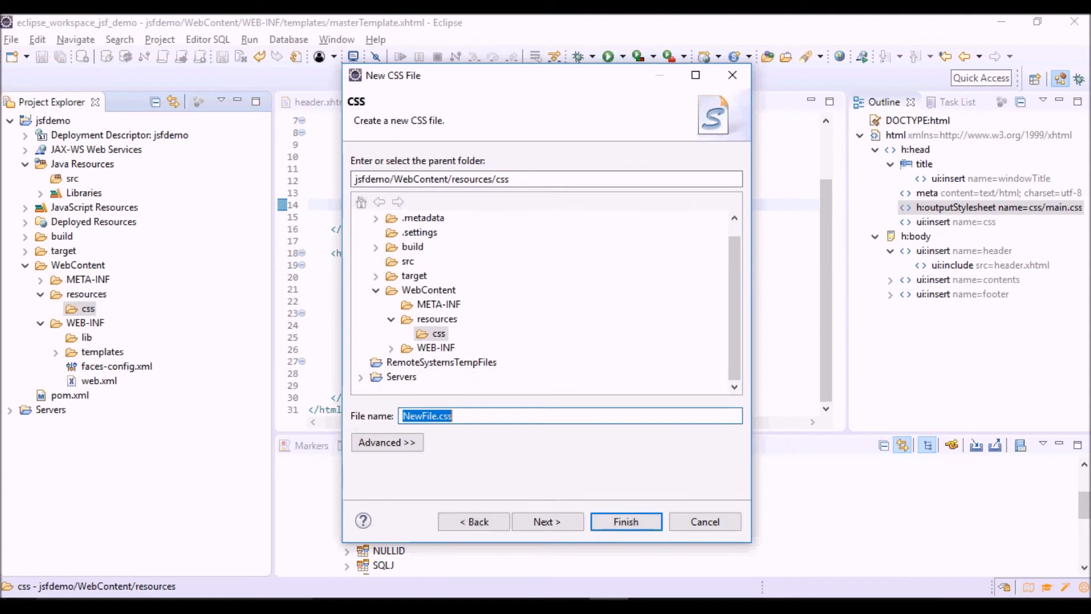
left_click(452, 416)
type("main")
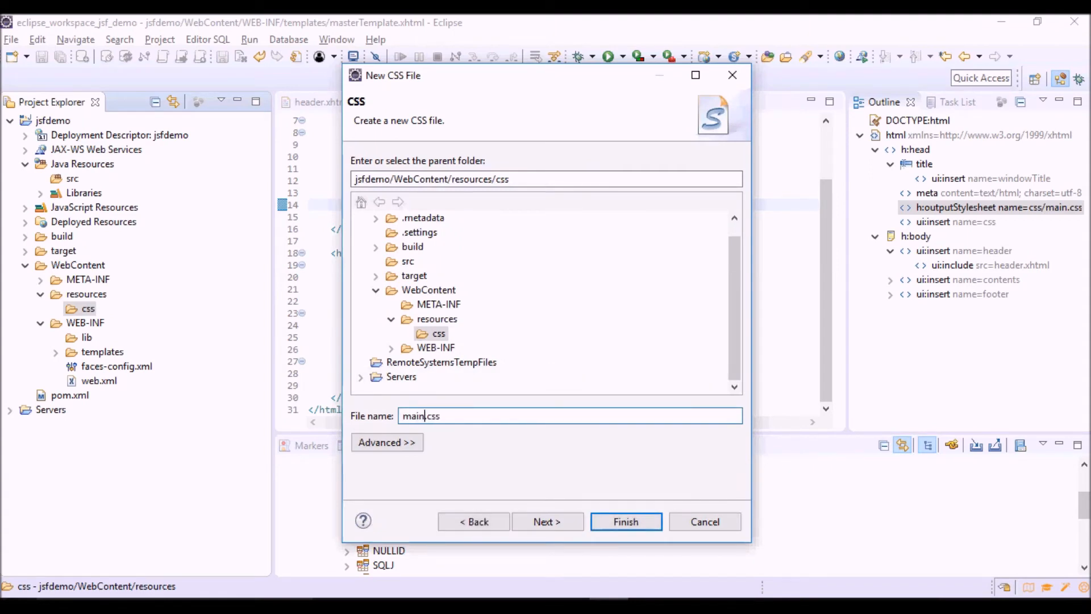
left_click(547, 521)
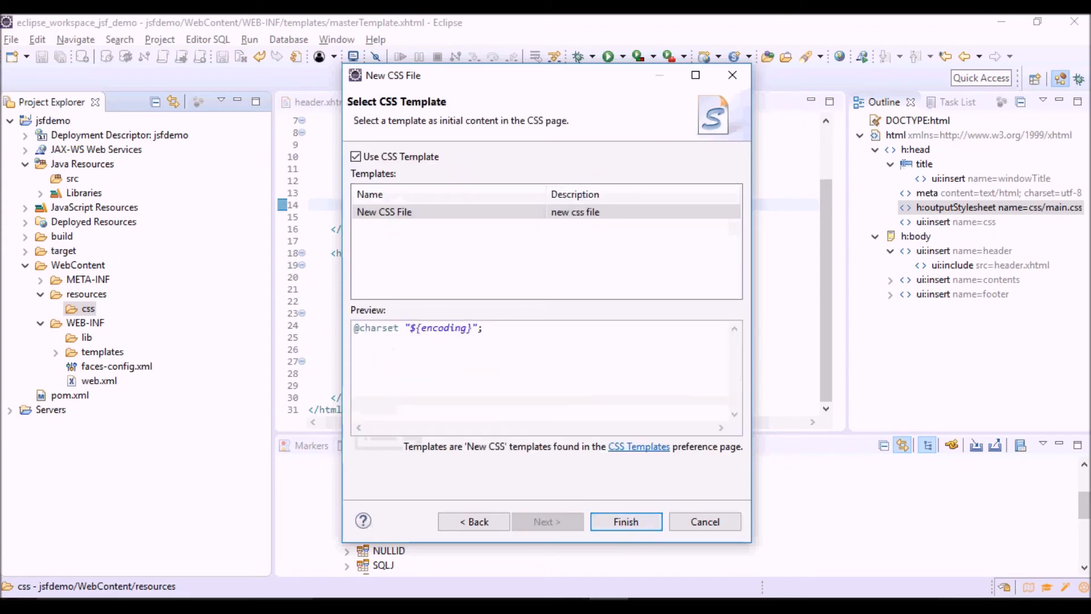
left_click(624, 522)
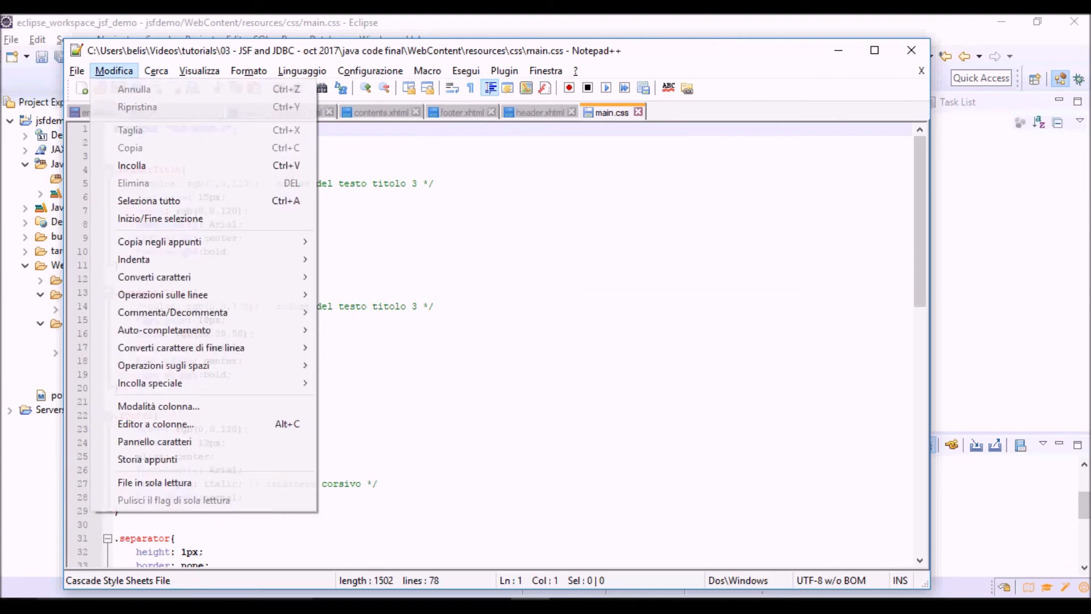
Copy the reference header, contents, footer, separator and table rules into main.css and save it
left_click(148, 200)
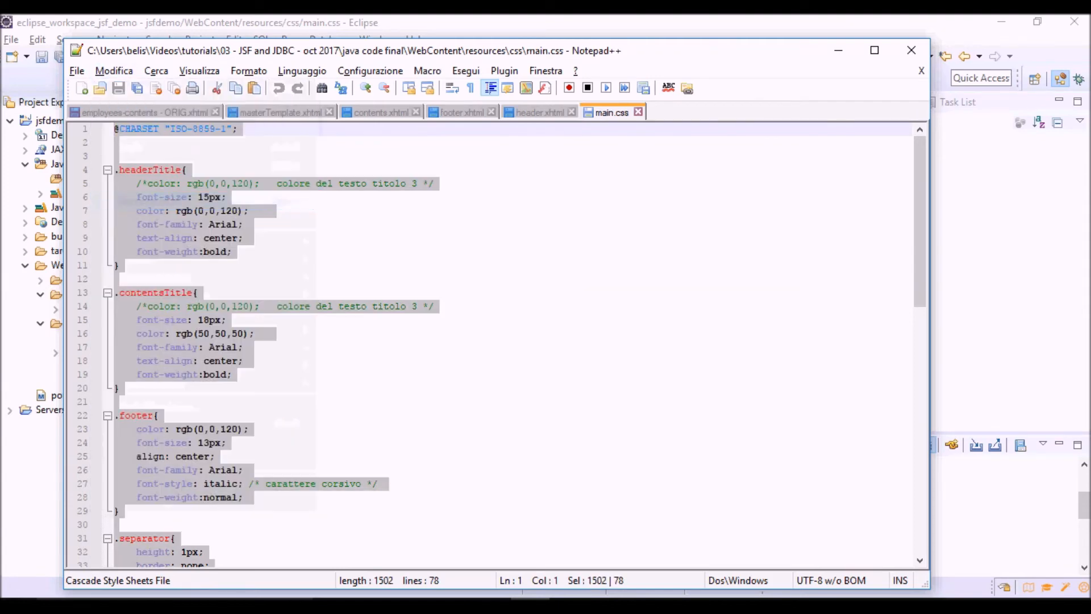
scroll("down", 3)
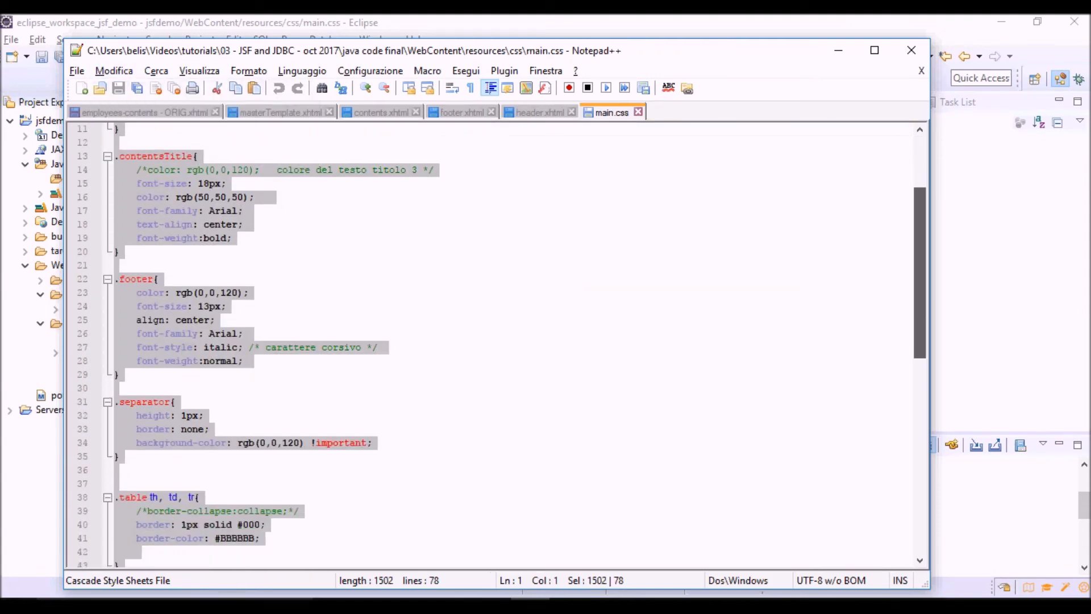
scroll("down", 3)
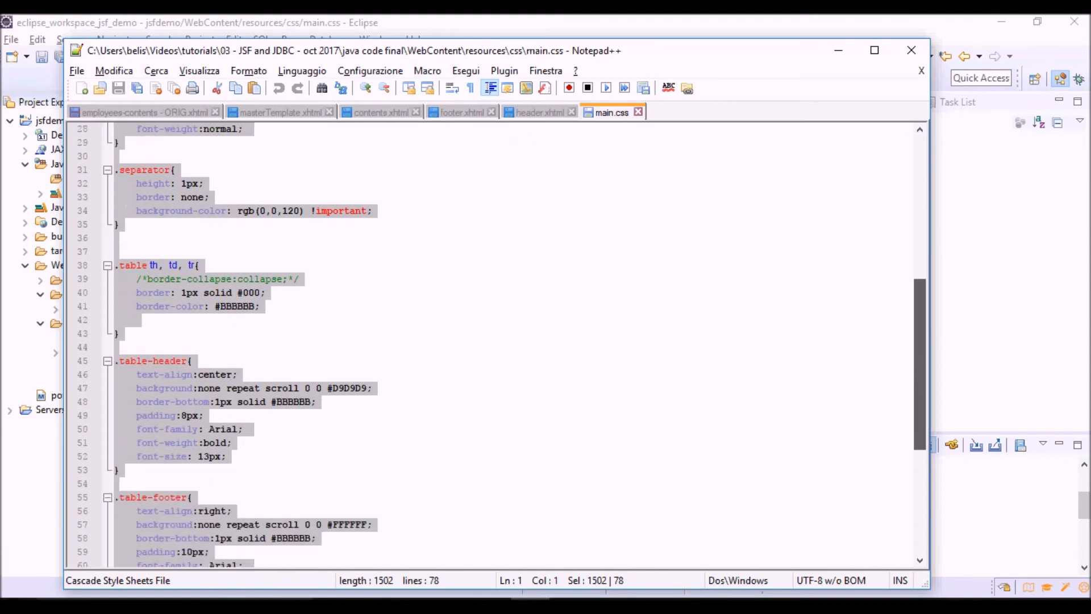
scroll("down", 3)
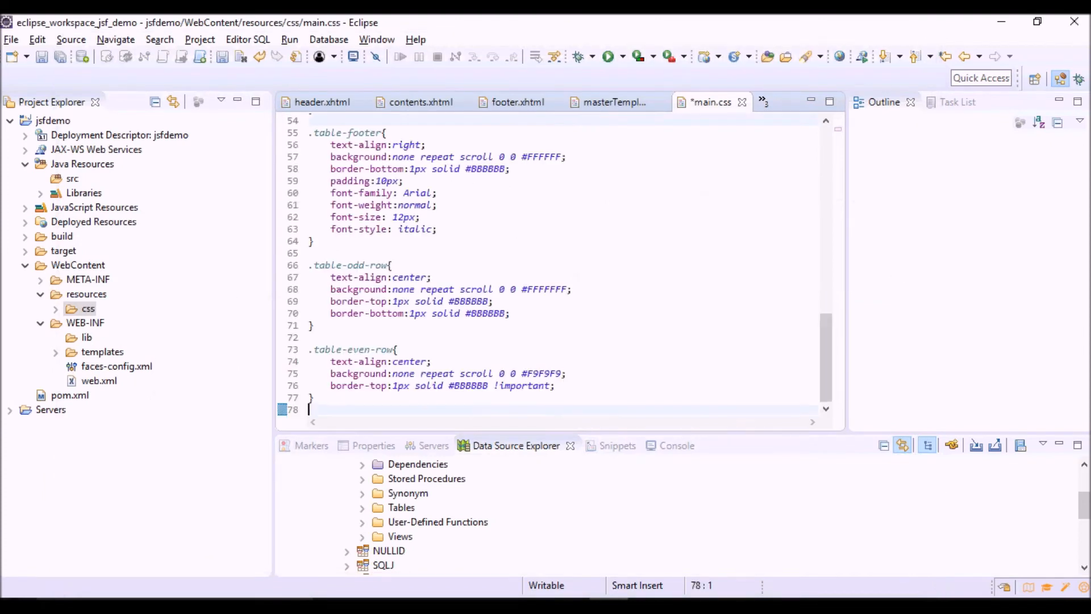
key("ctrl+s")
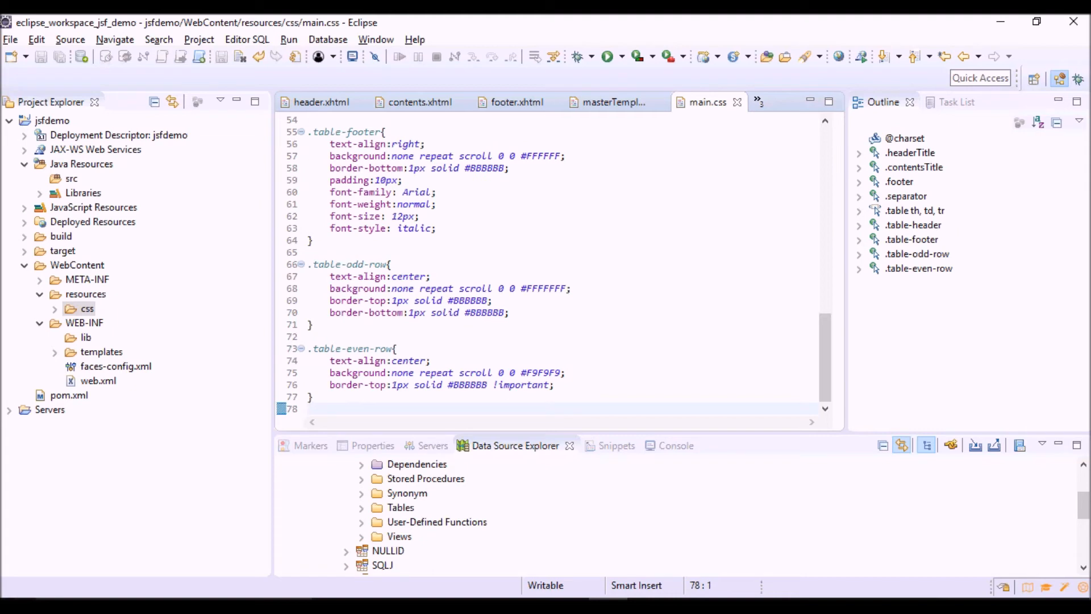
Create employees.xhtml under WebContent from the html 5 template
right_click(76, 265)
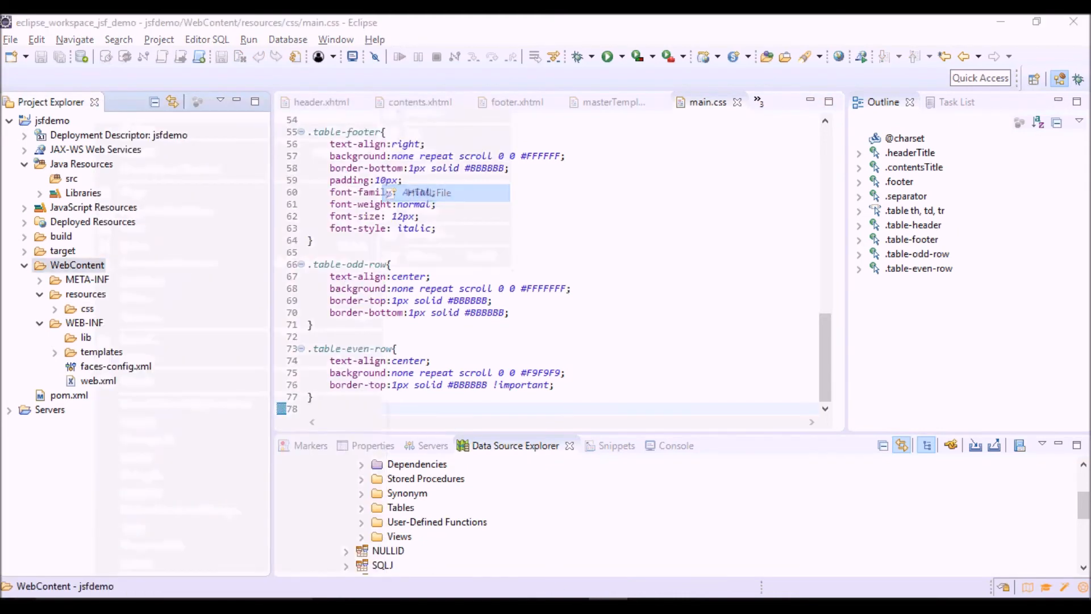
left_click(427, 192)
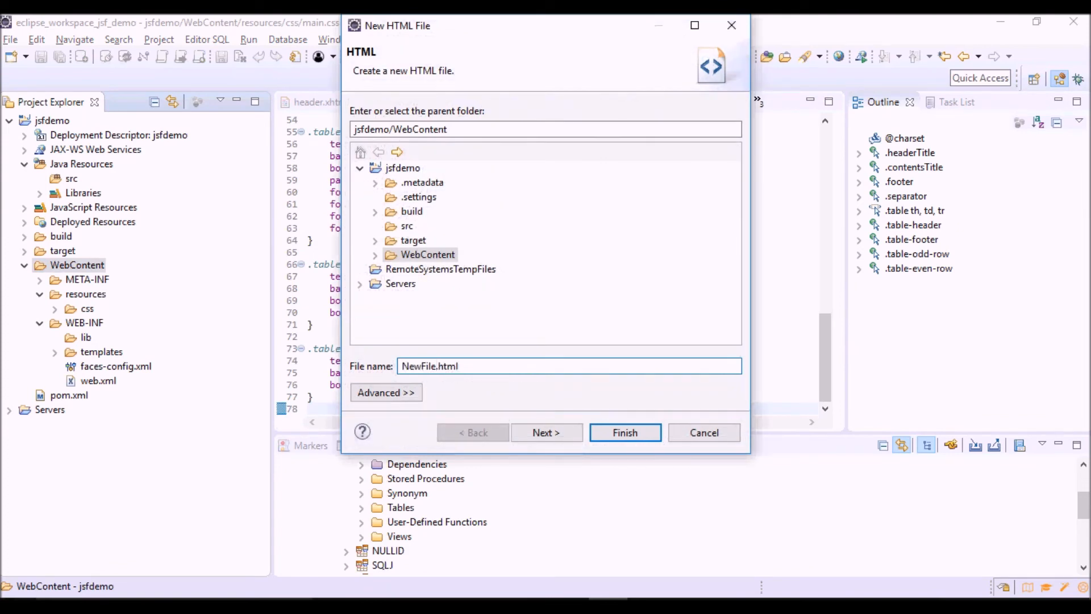
type("employees")
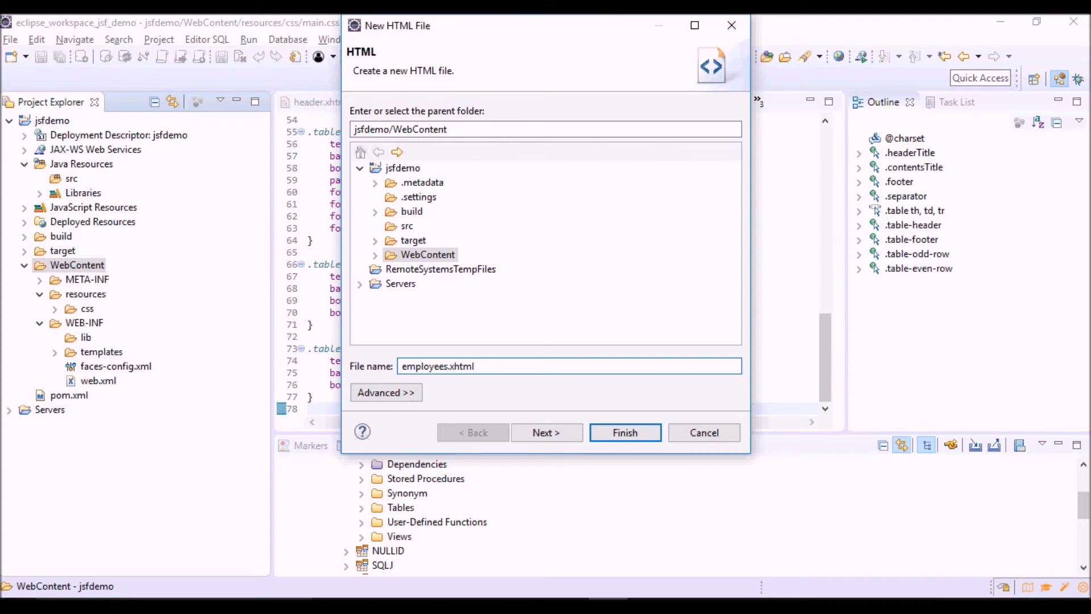
left_click(547, 432)
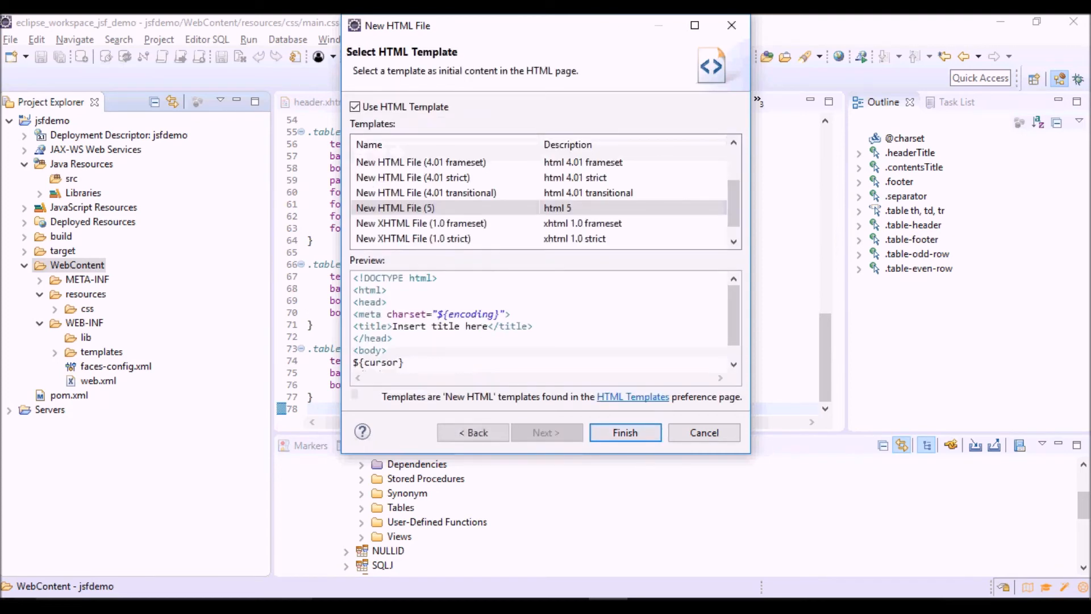
left_click(624, 432)
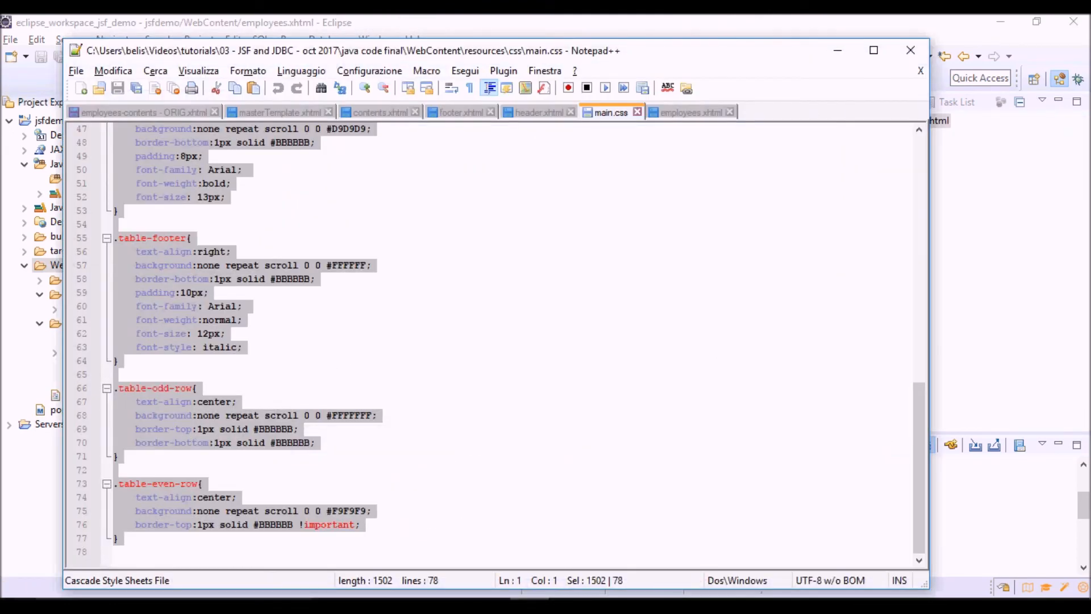
Select and copy the whole employees.xhtml reference markup in Notepad++
left_click(690, 113)
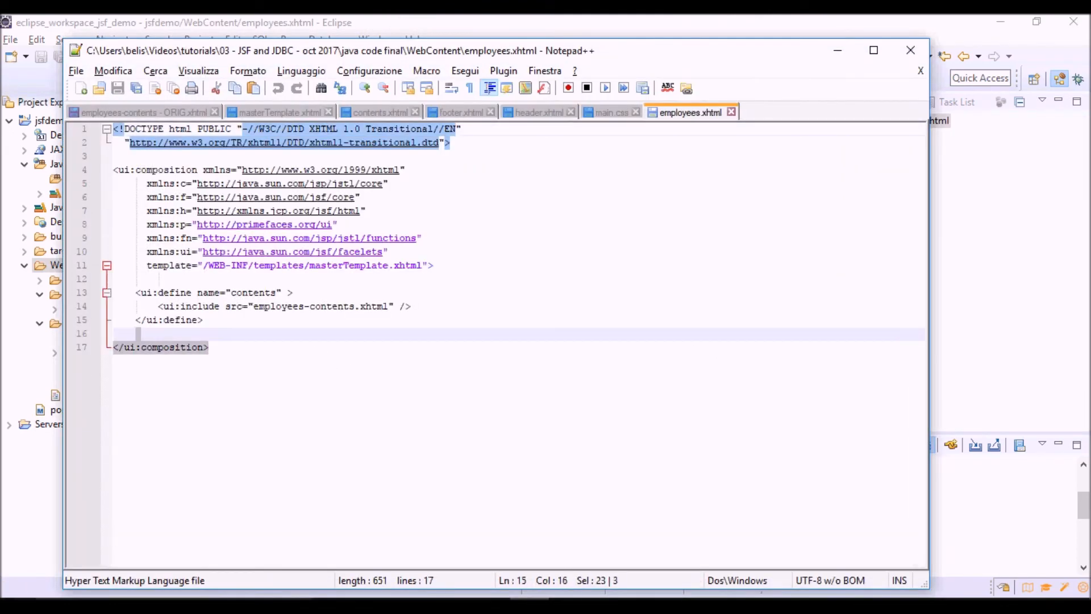
key("ctrl+a")
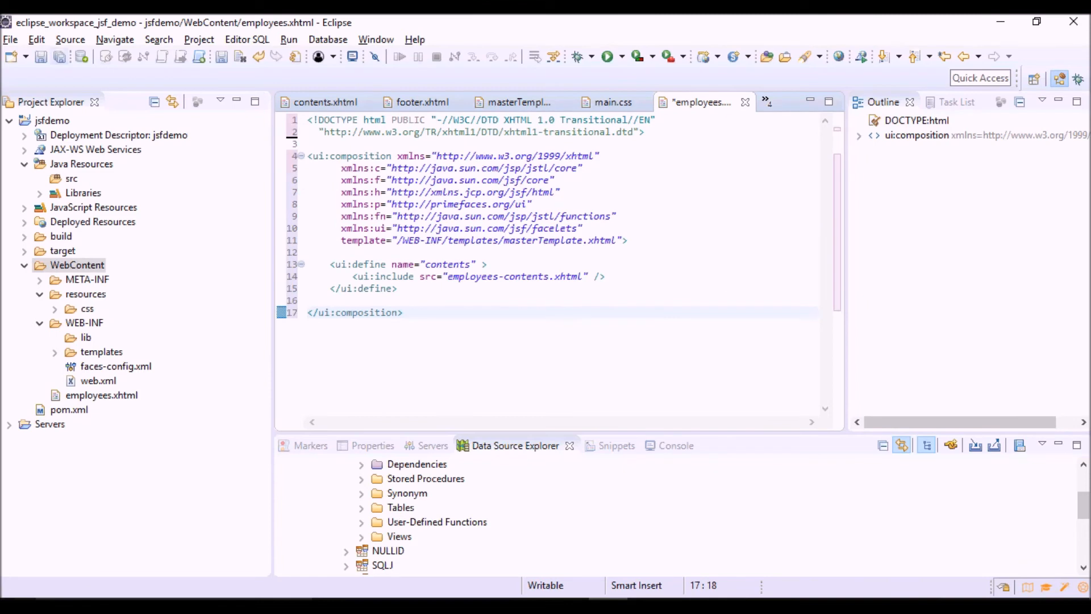
Save the pasted employees.xhtml composition and review its template attribute pointing to masterTemplate.xhtml
key("ctrl+s")
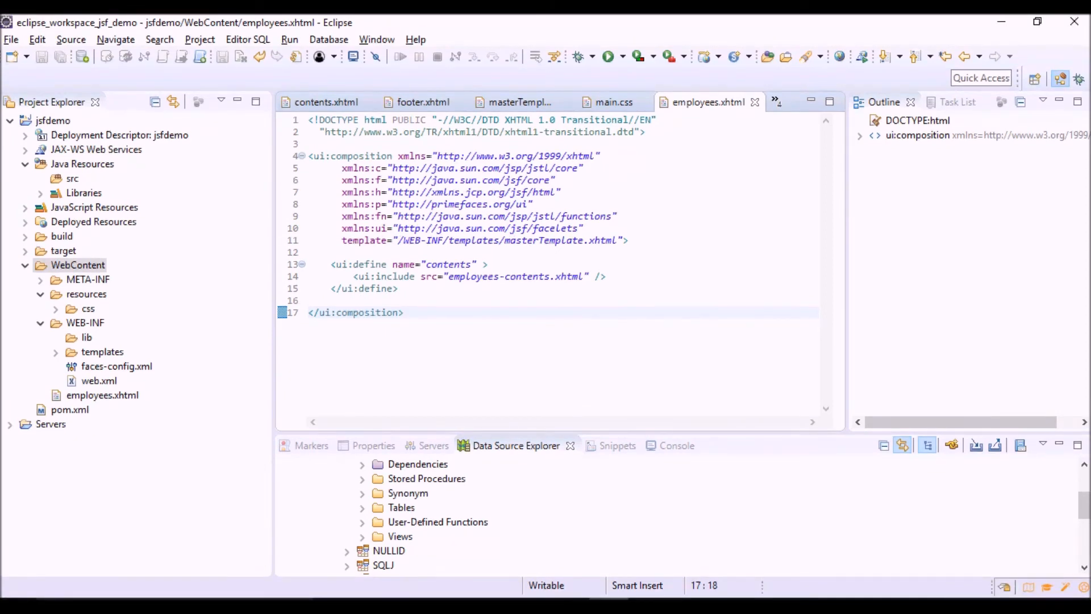
double_click(363, 240)
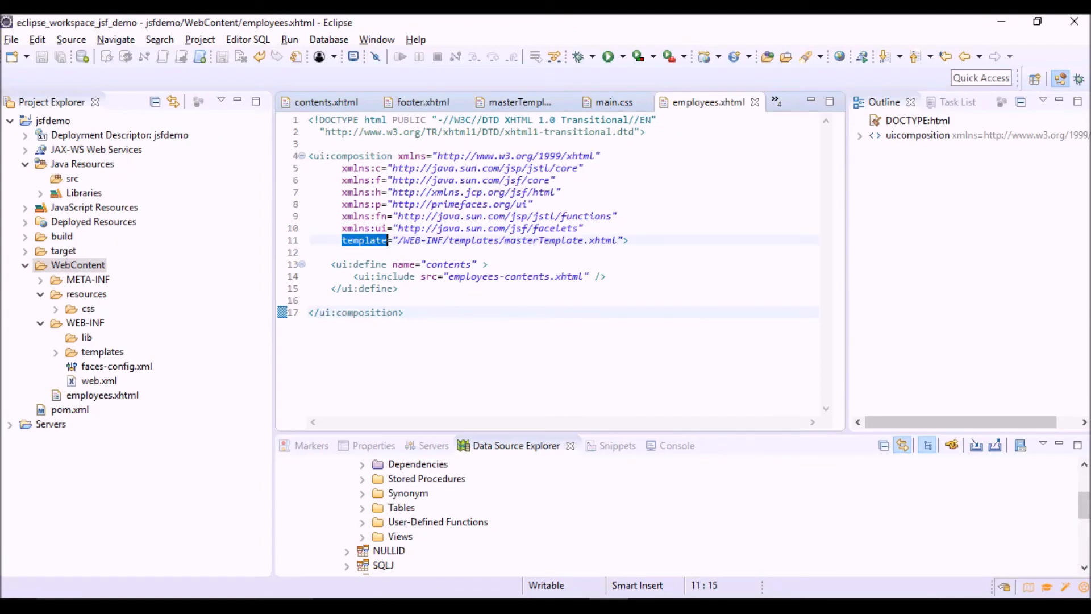
left_click(364, 239)
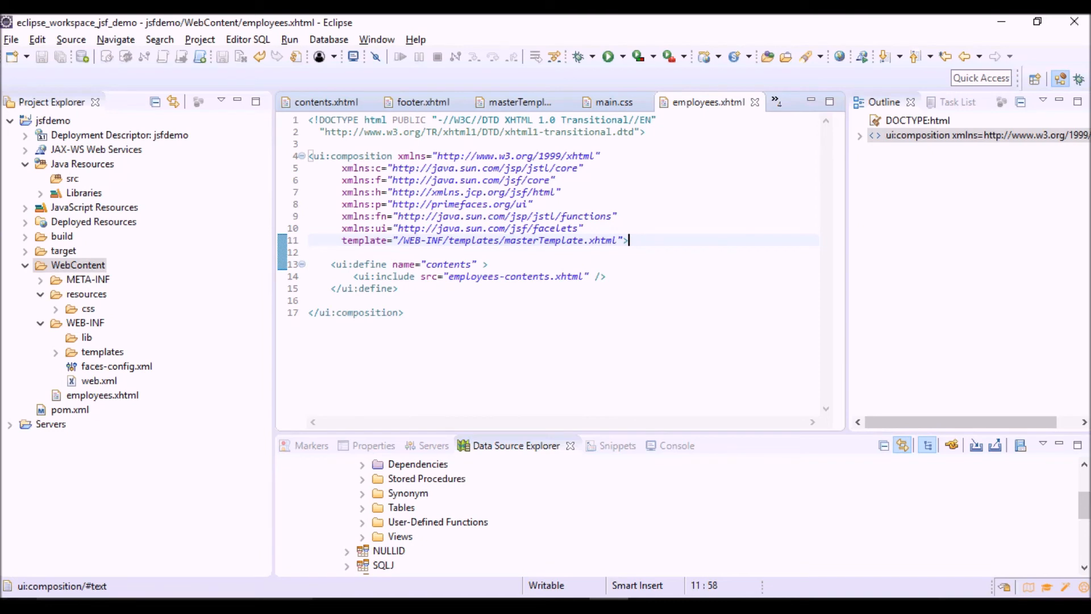
double_click(505, 240)
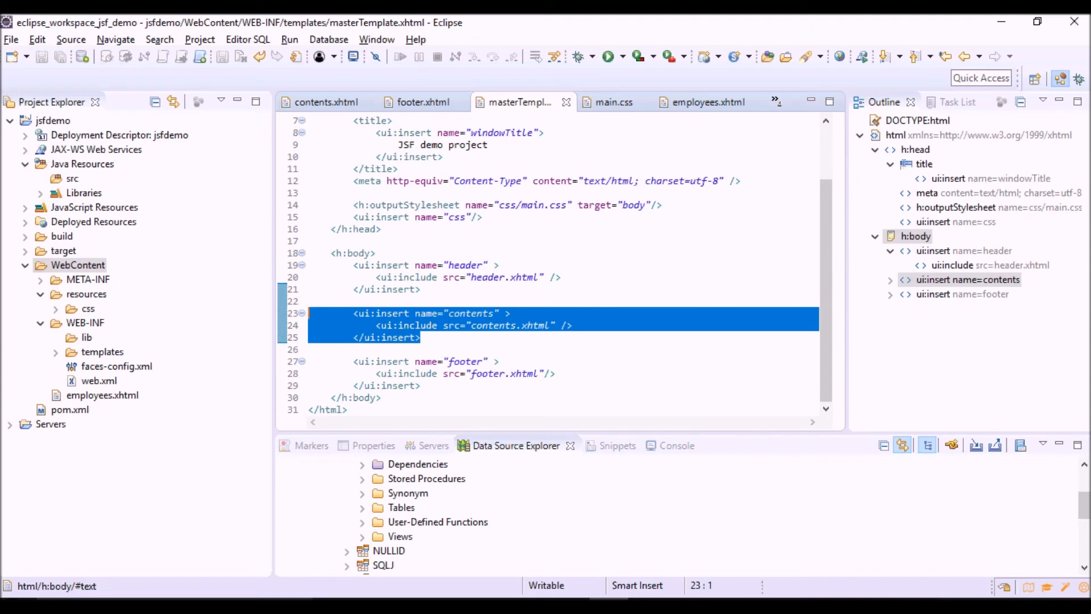
Compare masterTemplate's insert regions with the contents override including employees-contents.xhtml
left_click(470, 374)
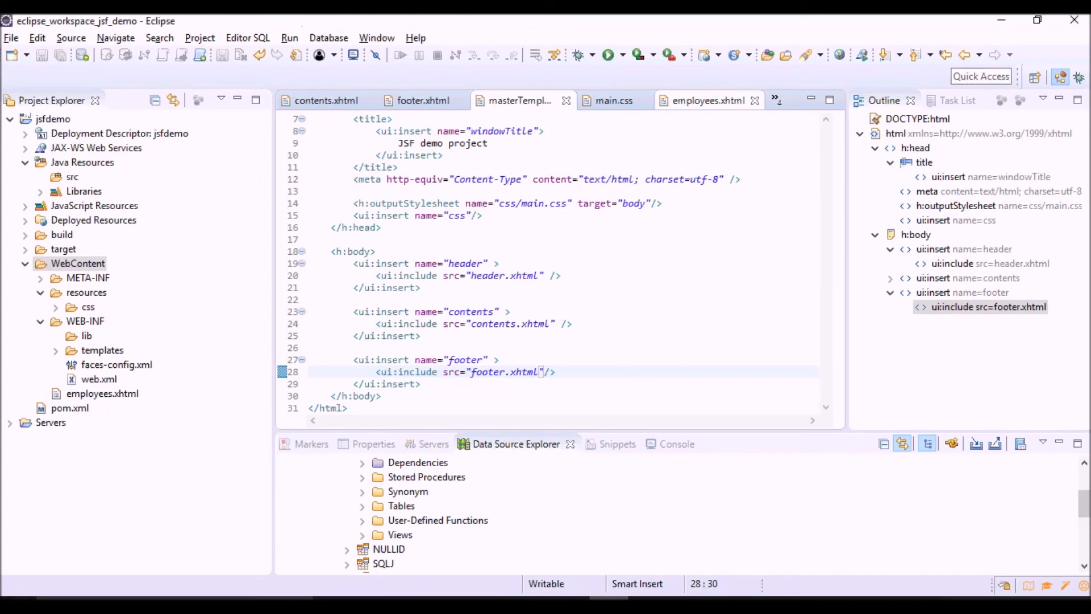
left_click(706, 100)
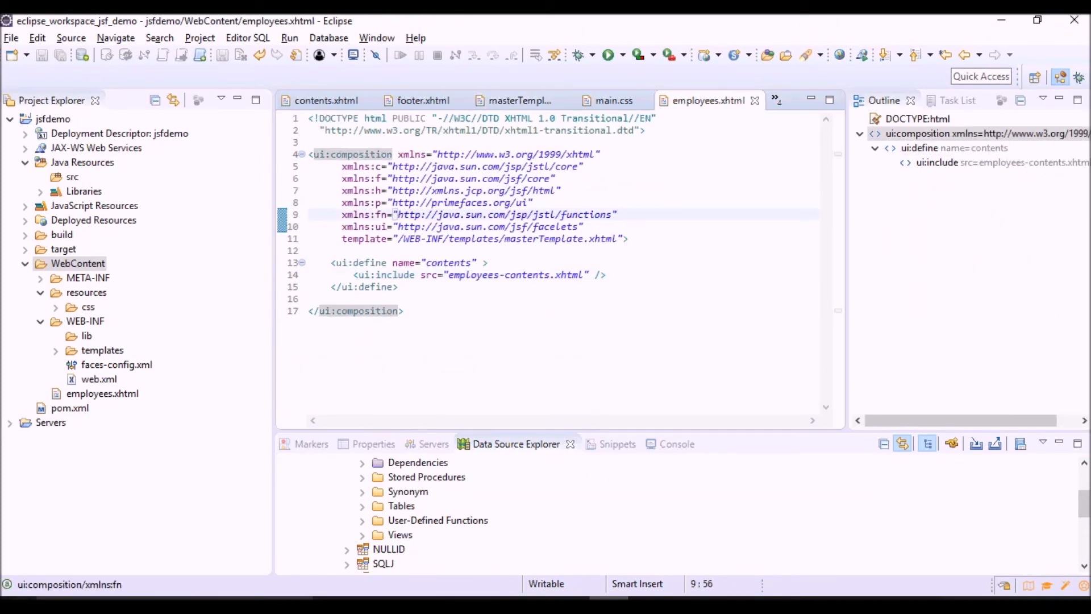
double_click(383, 274)
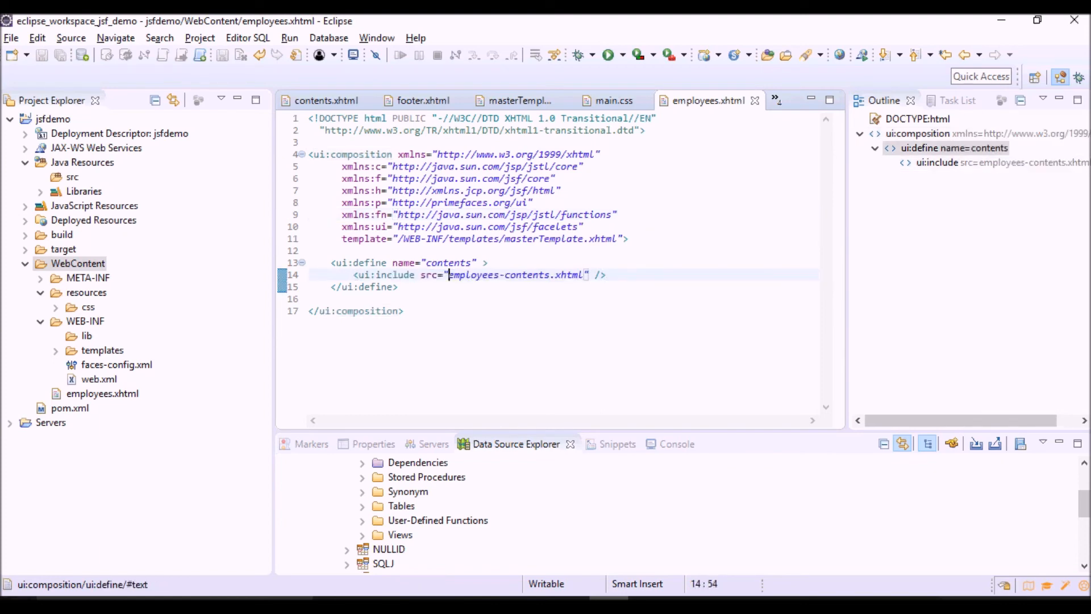
double_click(515, 274)
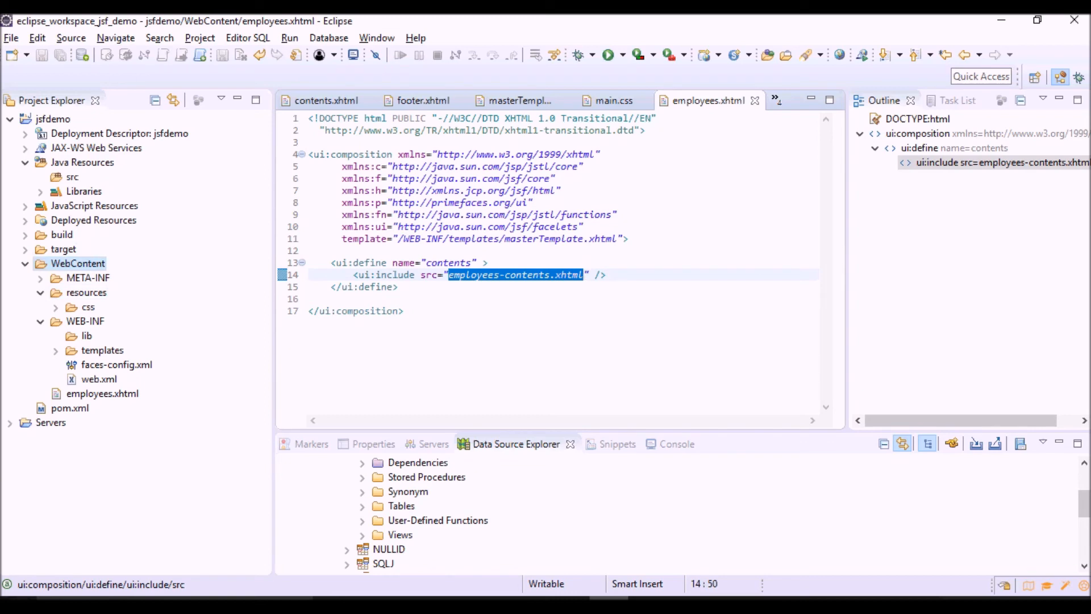
Create employees-contents.xhtml under WebContent from the html 5 template
right_click(78, 262)
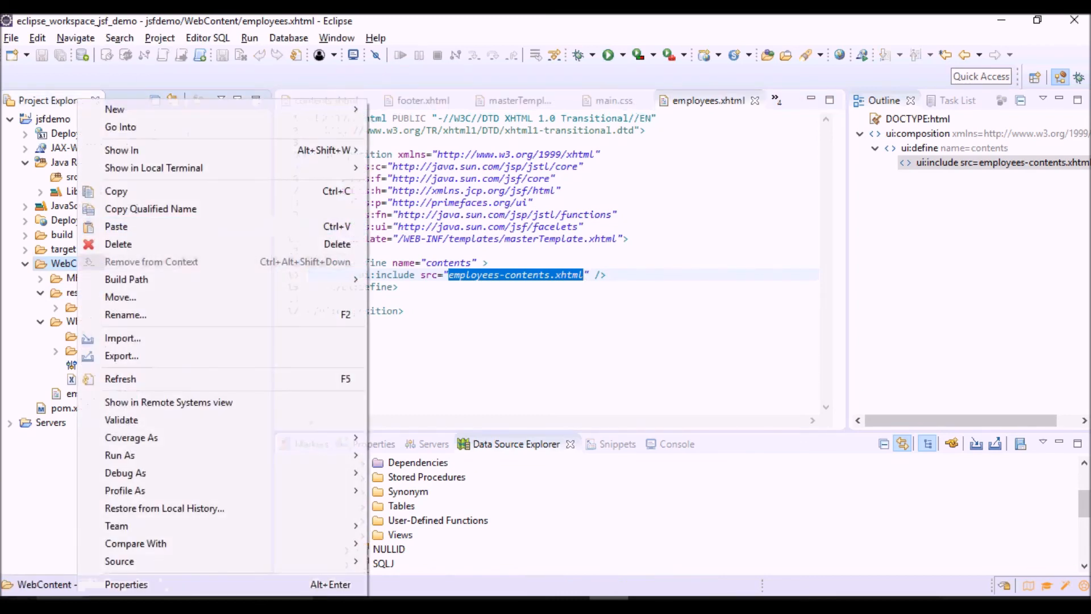
left_click(114, 109)
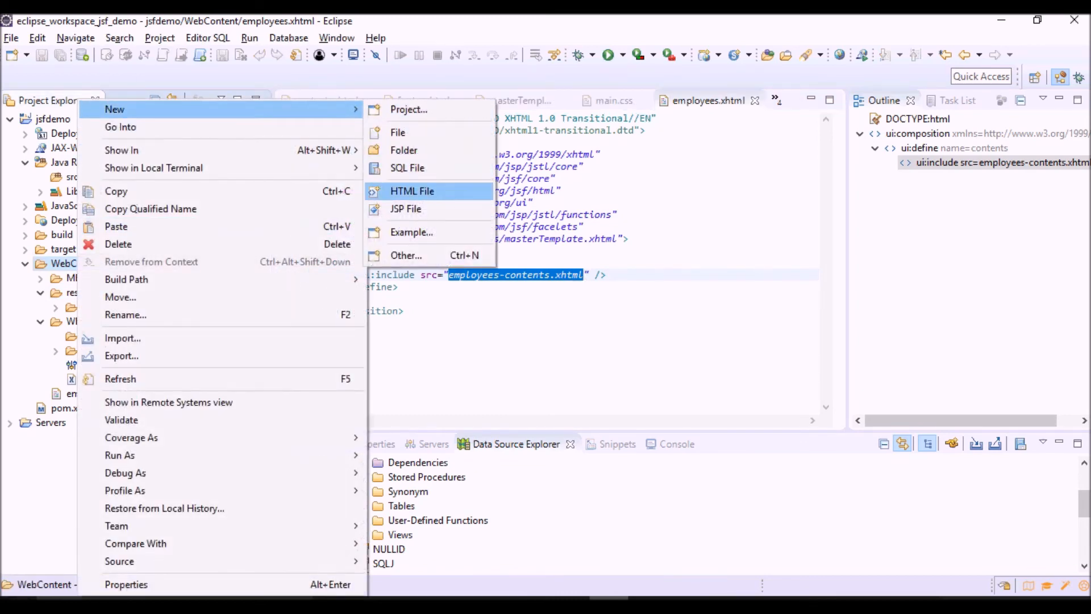
left_click(411, 191)
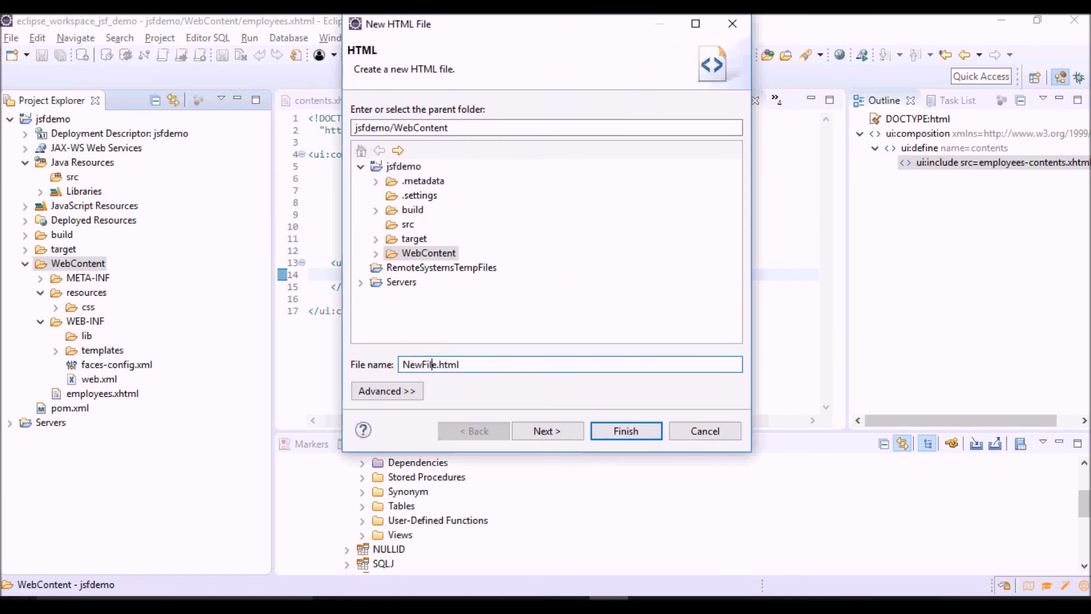
double_click(417, 363)
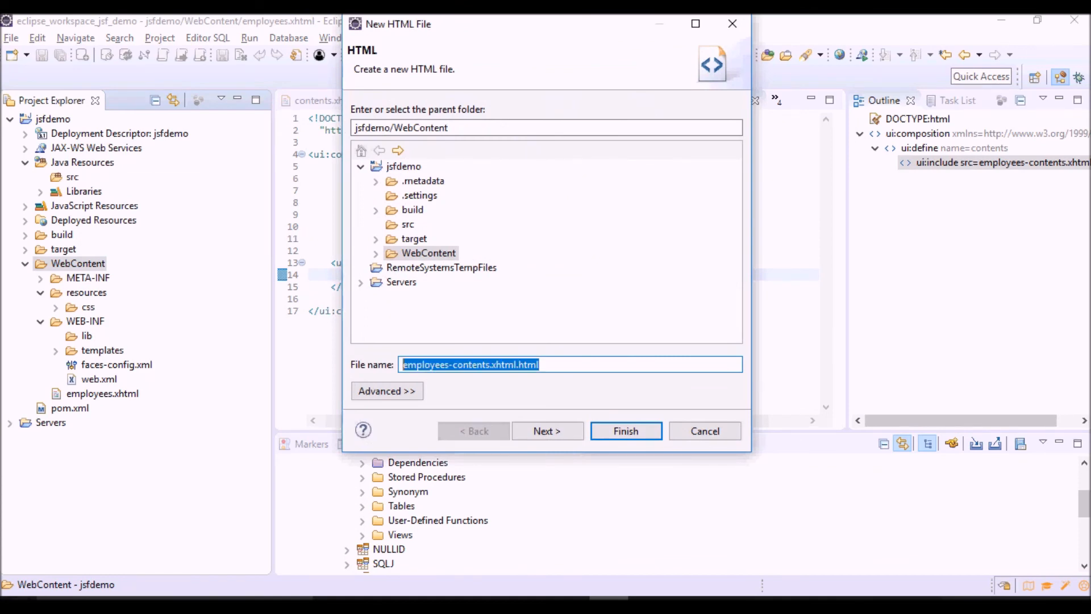
left_click(547, 431)
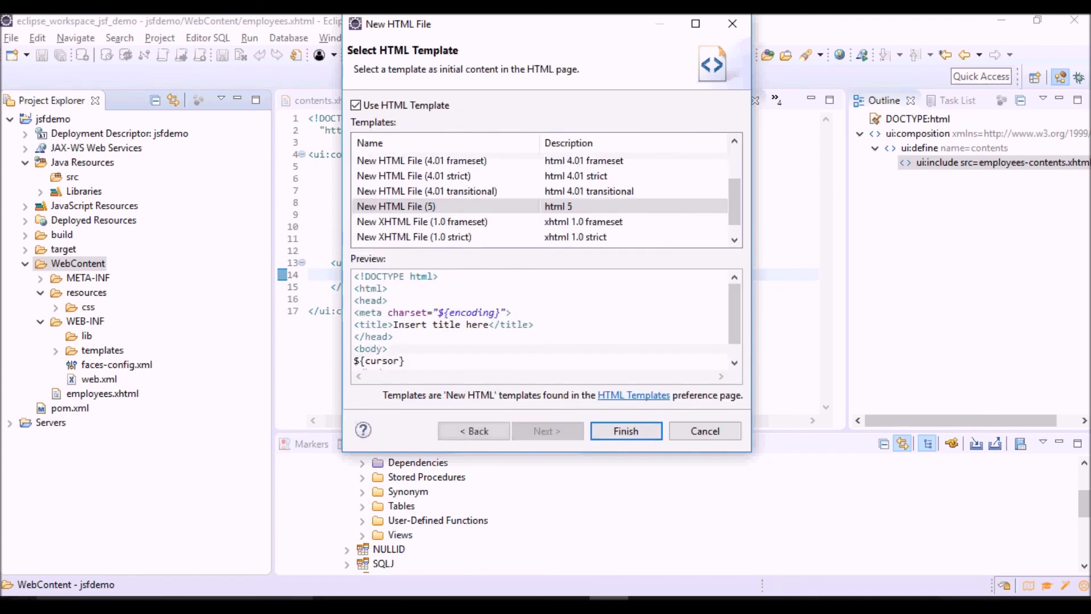
left_click(624, 431)
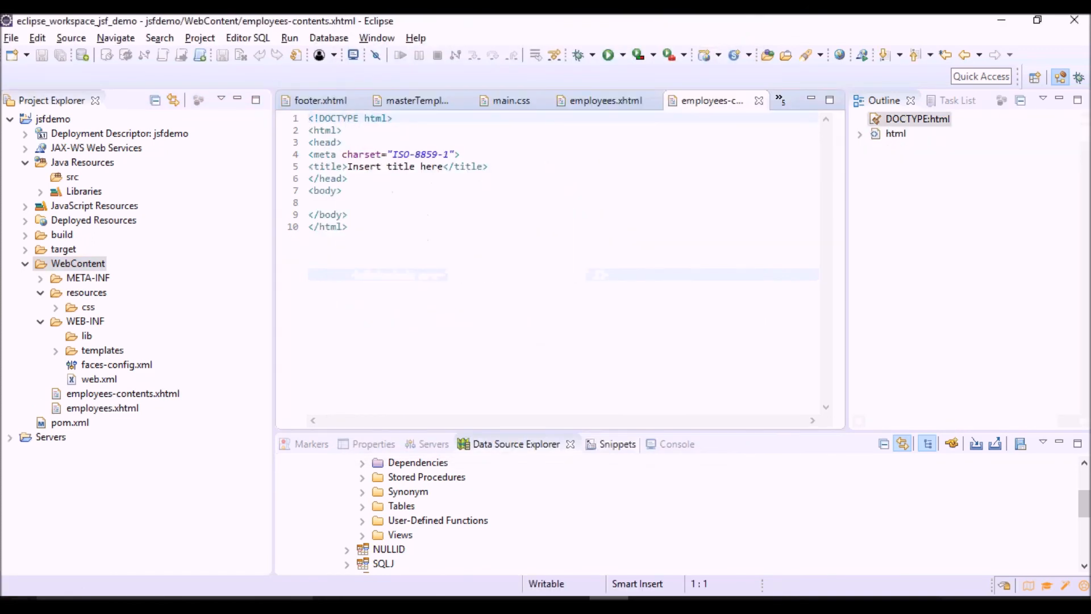
Replace the skeleton with a ui:composition holding a centered 'Employees list' outputText styled contentsTitle
key("ctrl+a")
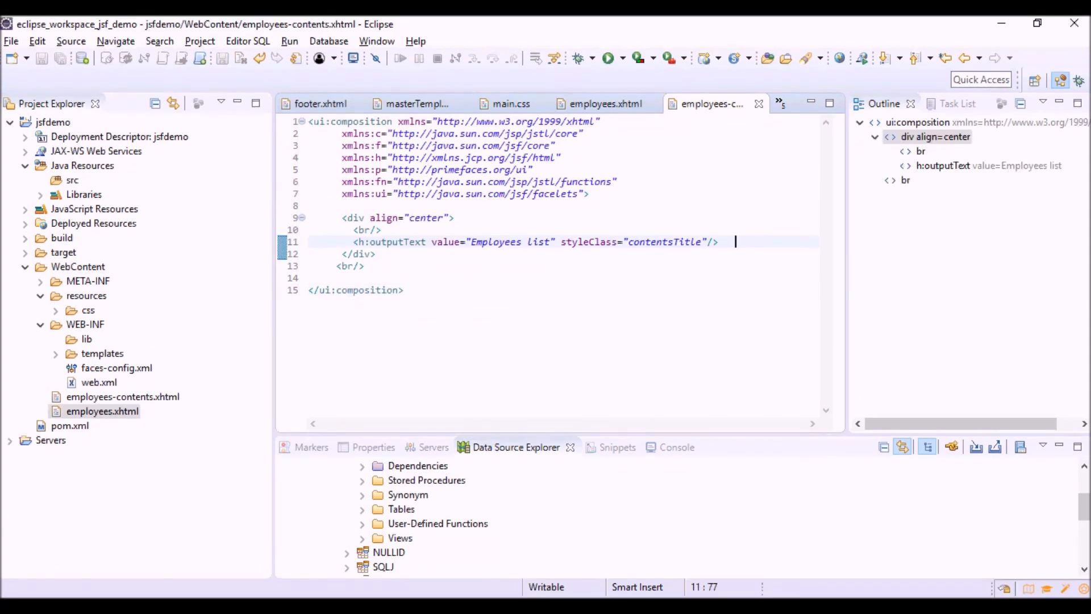
double_click(495, 241)
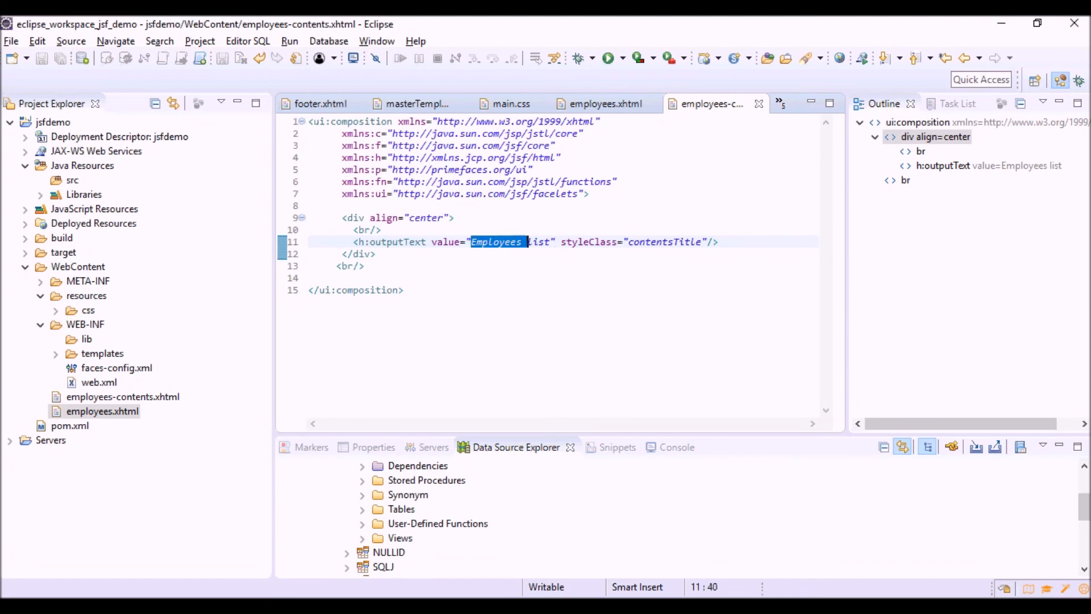
left_click(311, 278)
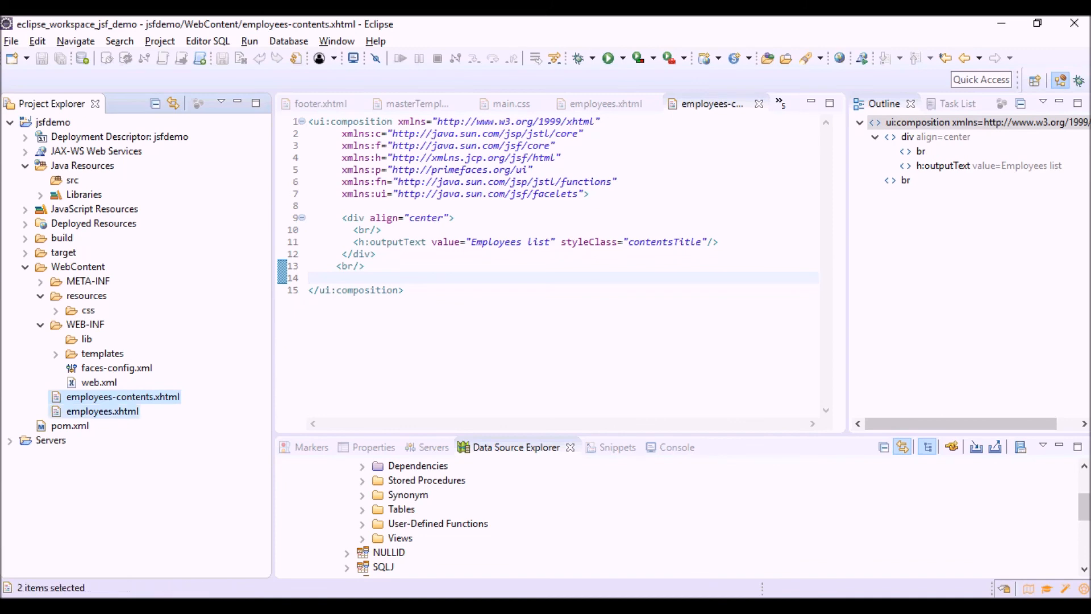
left_click(382, 230)
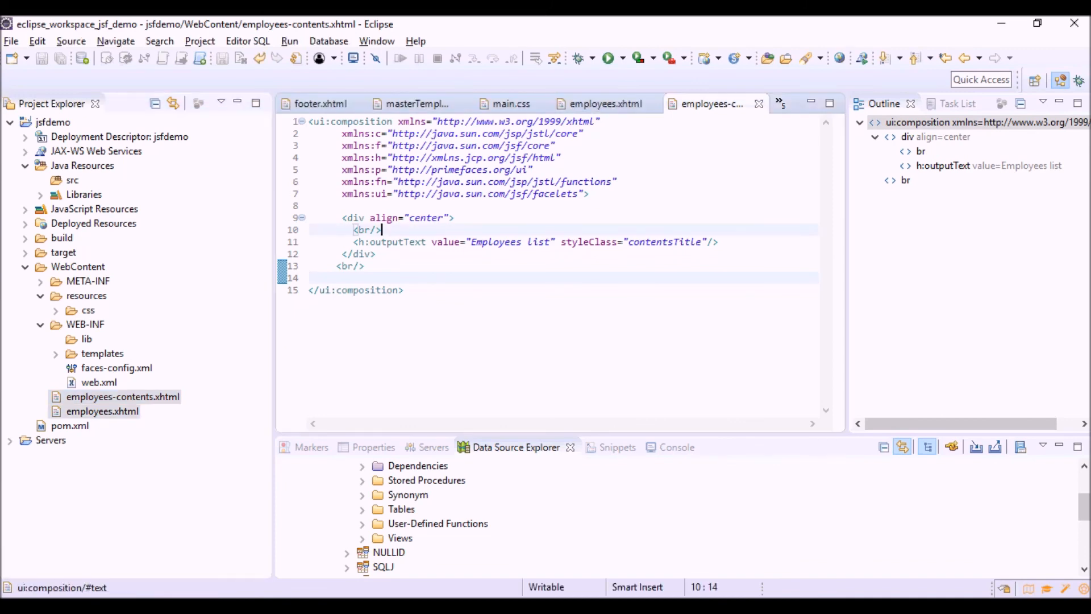
left_click(604, 103)
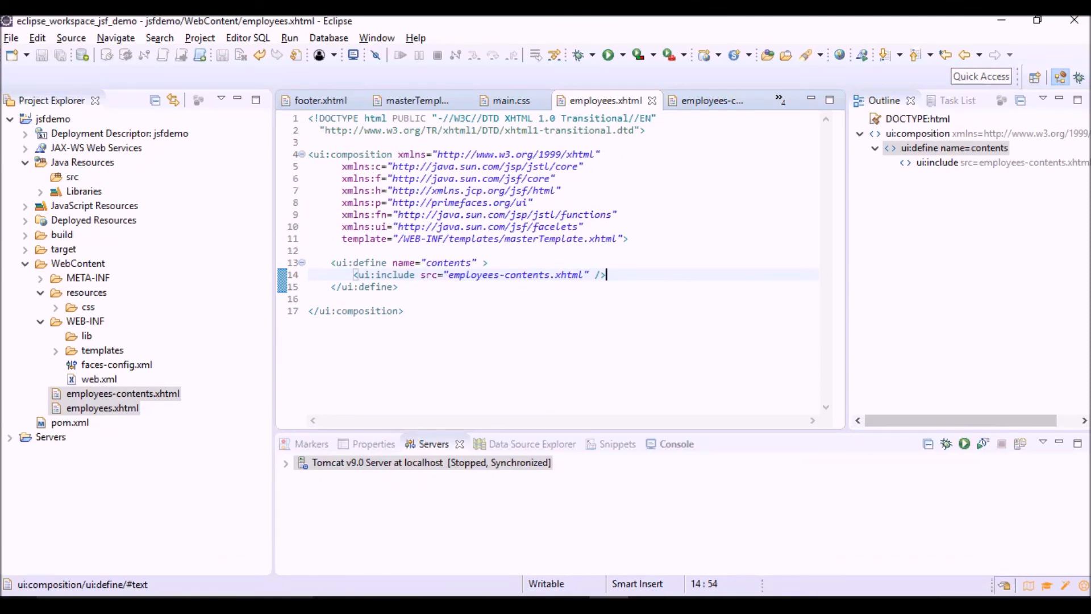
Run employees.xhtml on Tomcat v9.0 and view the rendered Employees list page in the internal browser
right_click(101, 408)
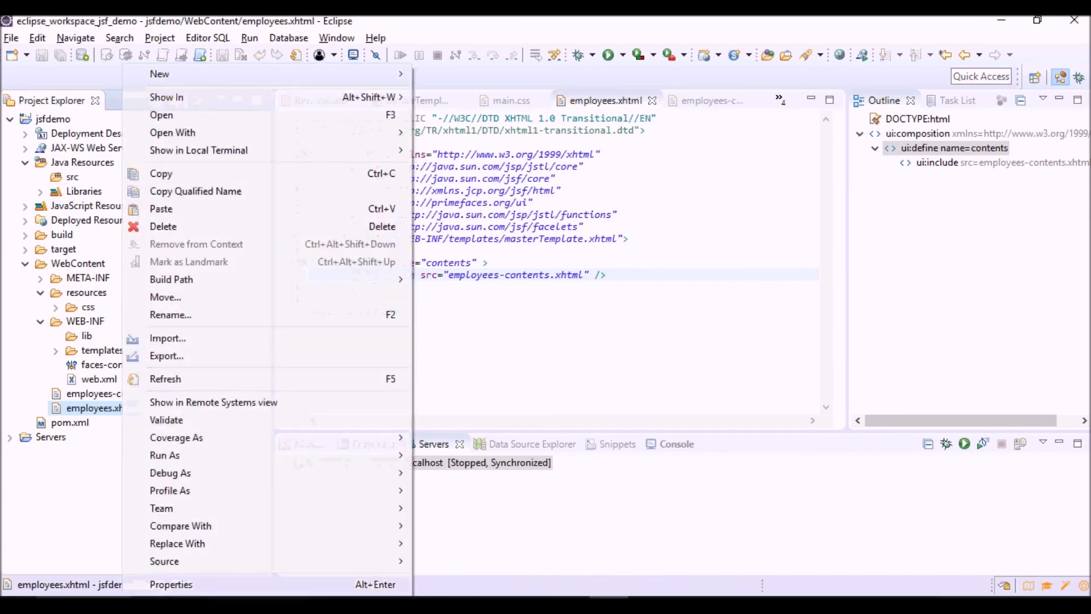
left_click(165, 455)
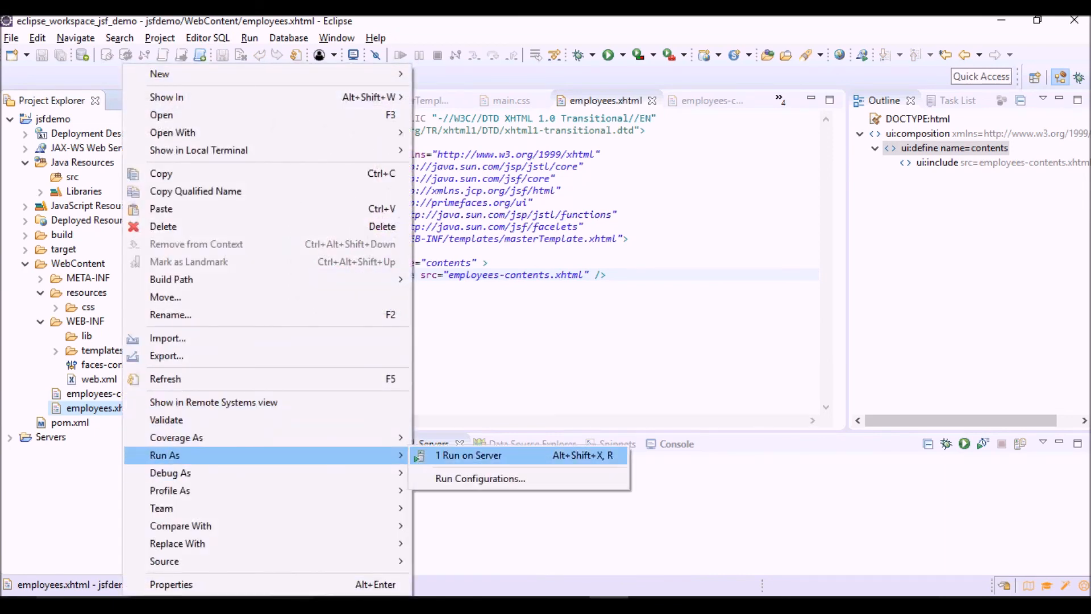
left_click(467, 455)
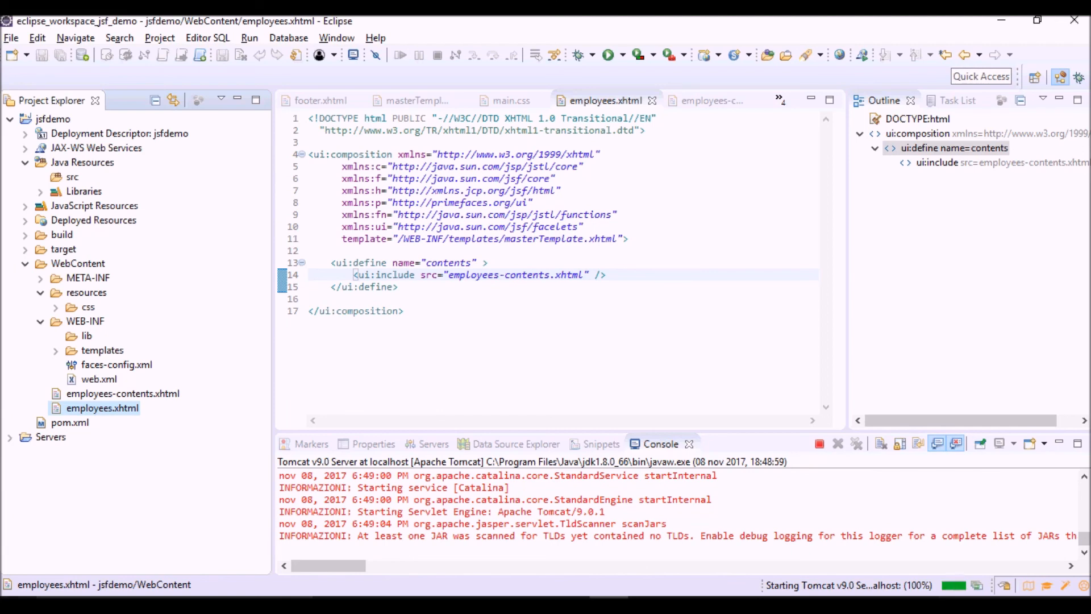
left_click(606, 54)
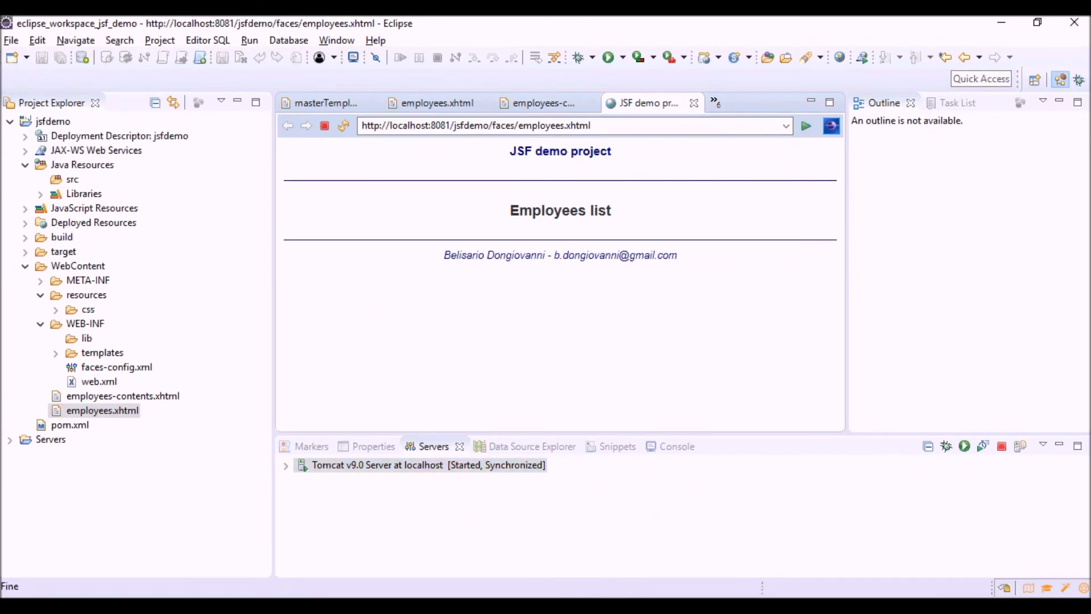
double_click(590, 151)
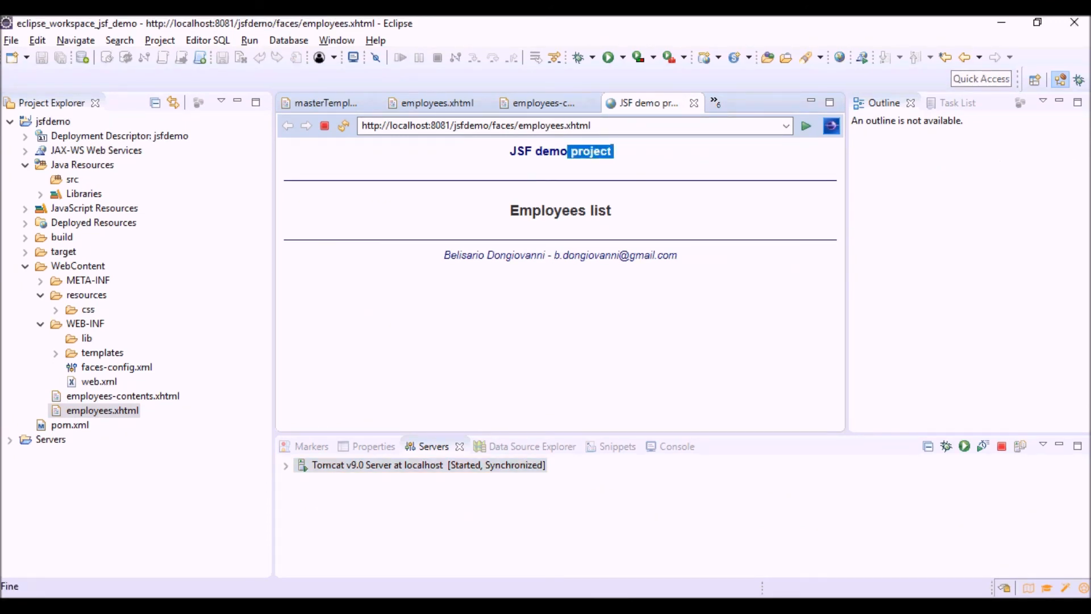